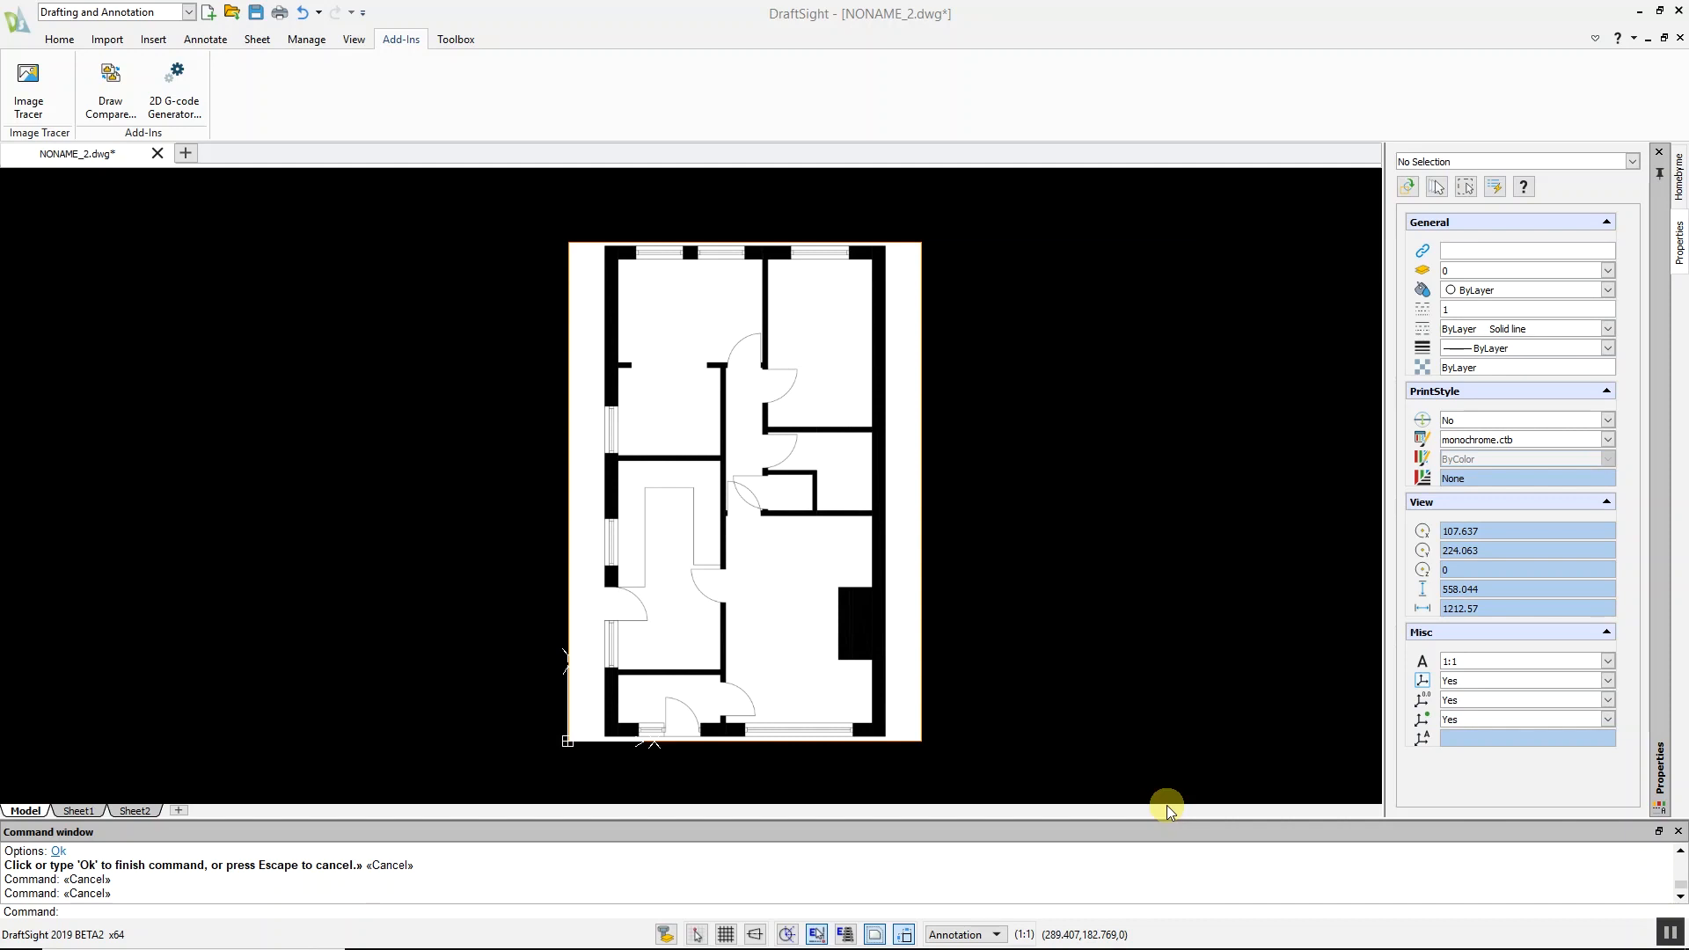
mouse_move(287, 241)
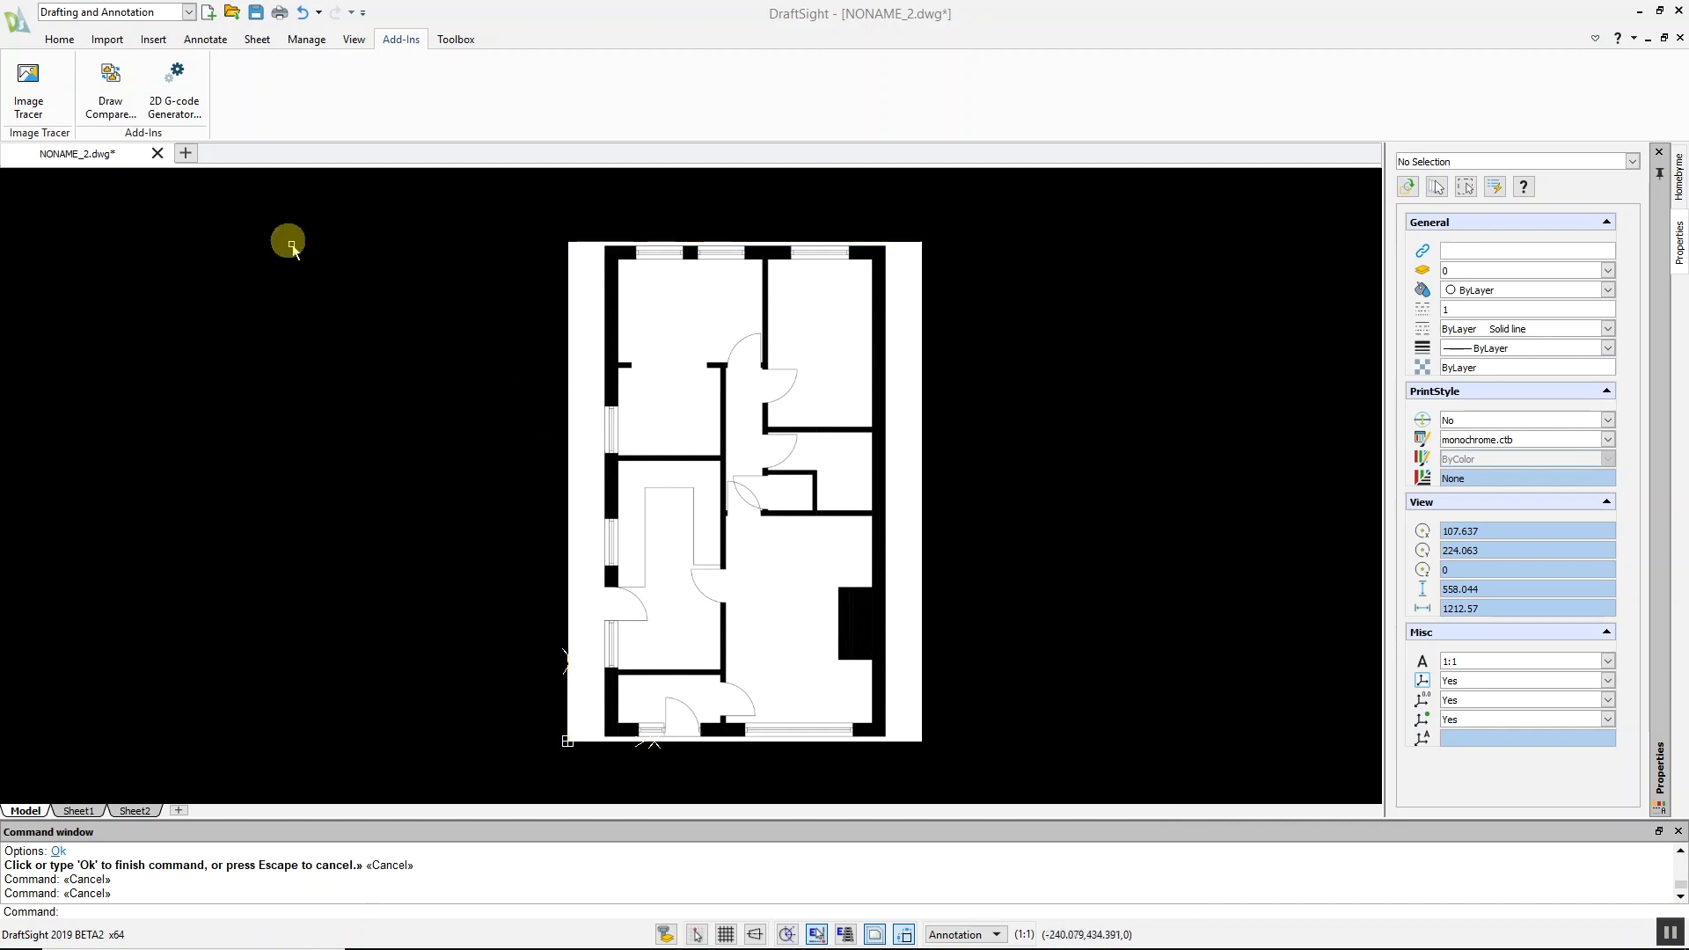
Step: Start the Image Tracer command on the floor plan image from the Add-Ins tab
left_click(29, 90)
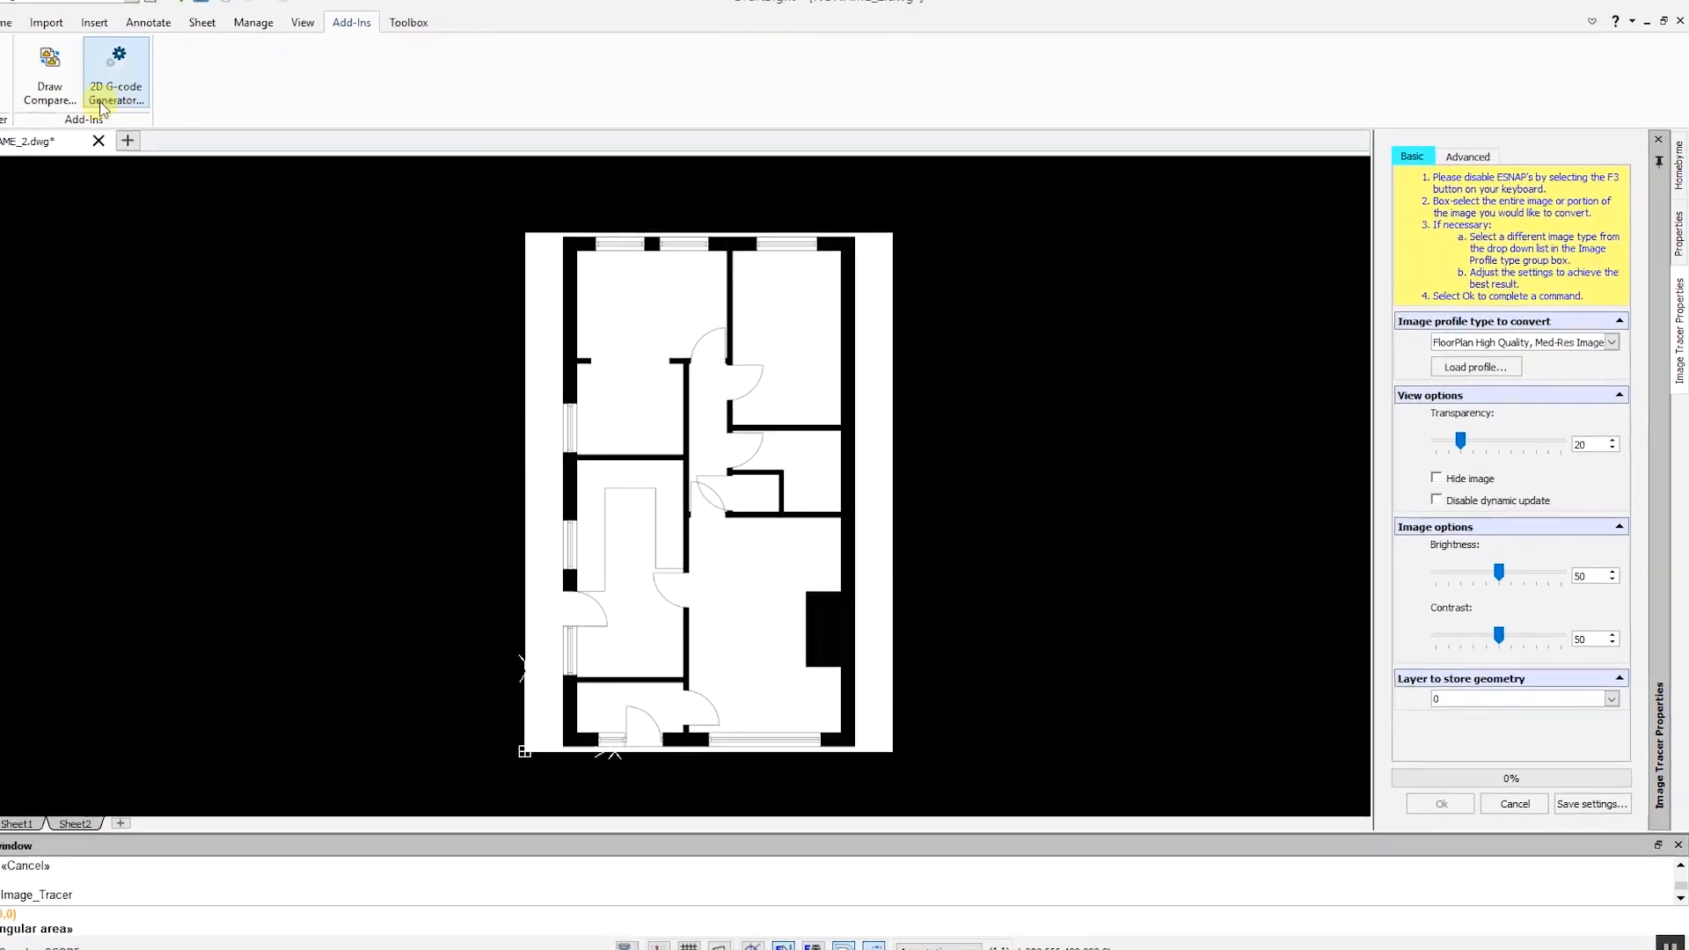
Step: Choose the FloorPlan High Quality, High-Res Image profile and show the Advanced tracing options
left_click(1606, 341)
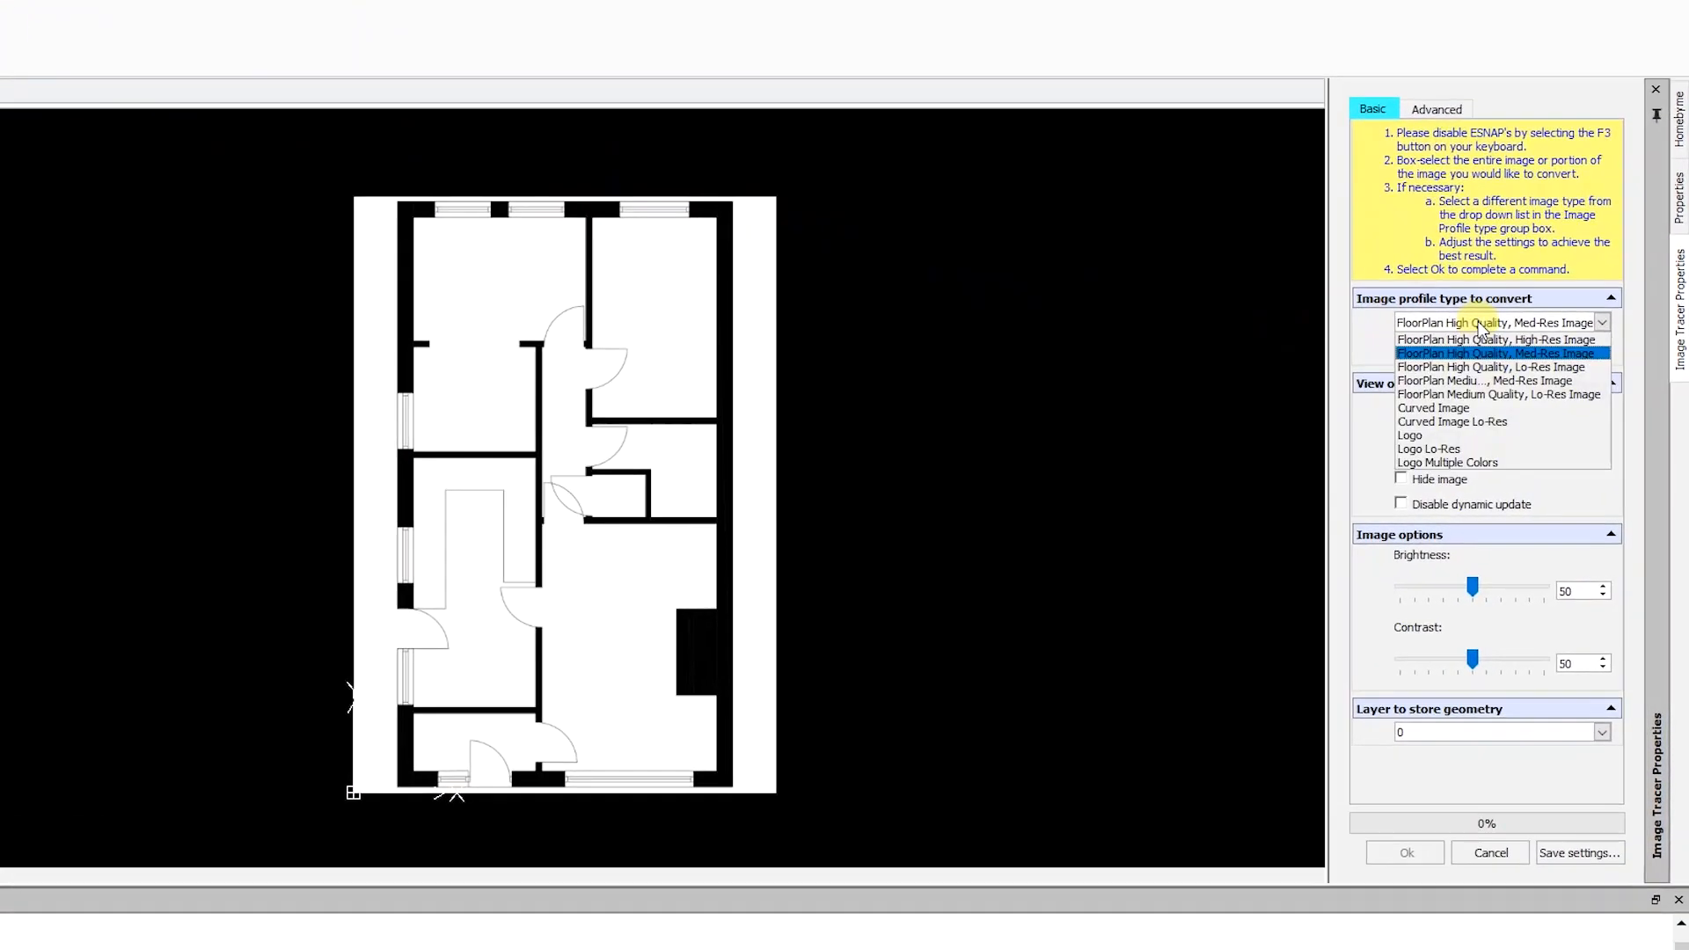
left_click(1495, 340)
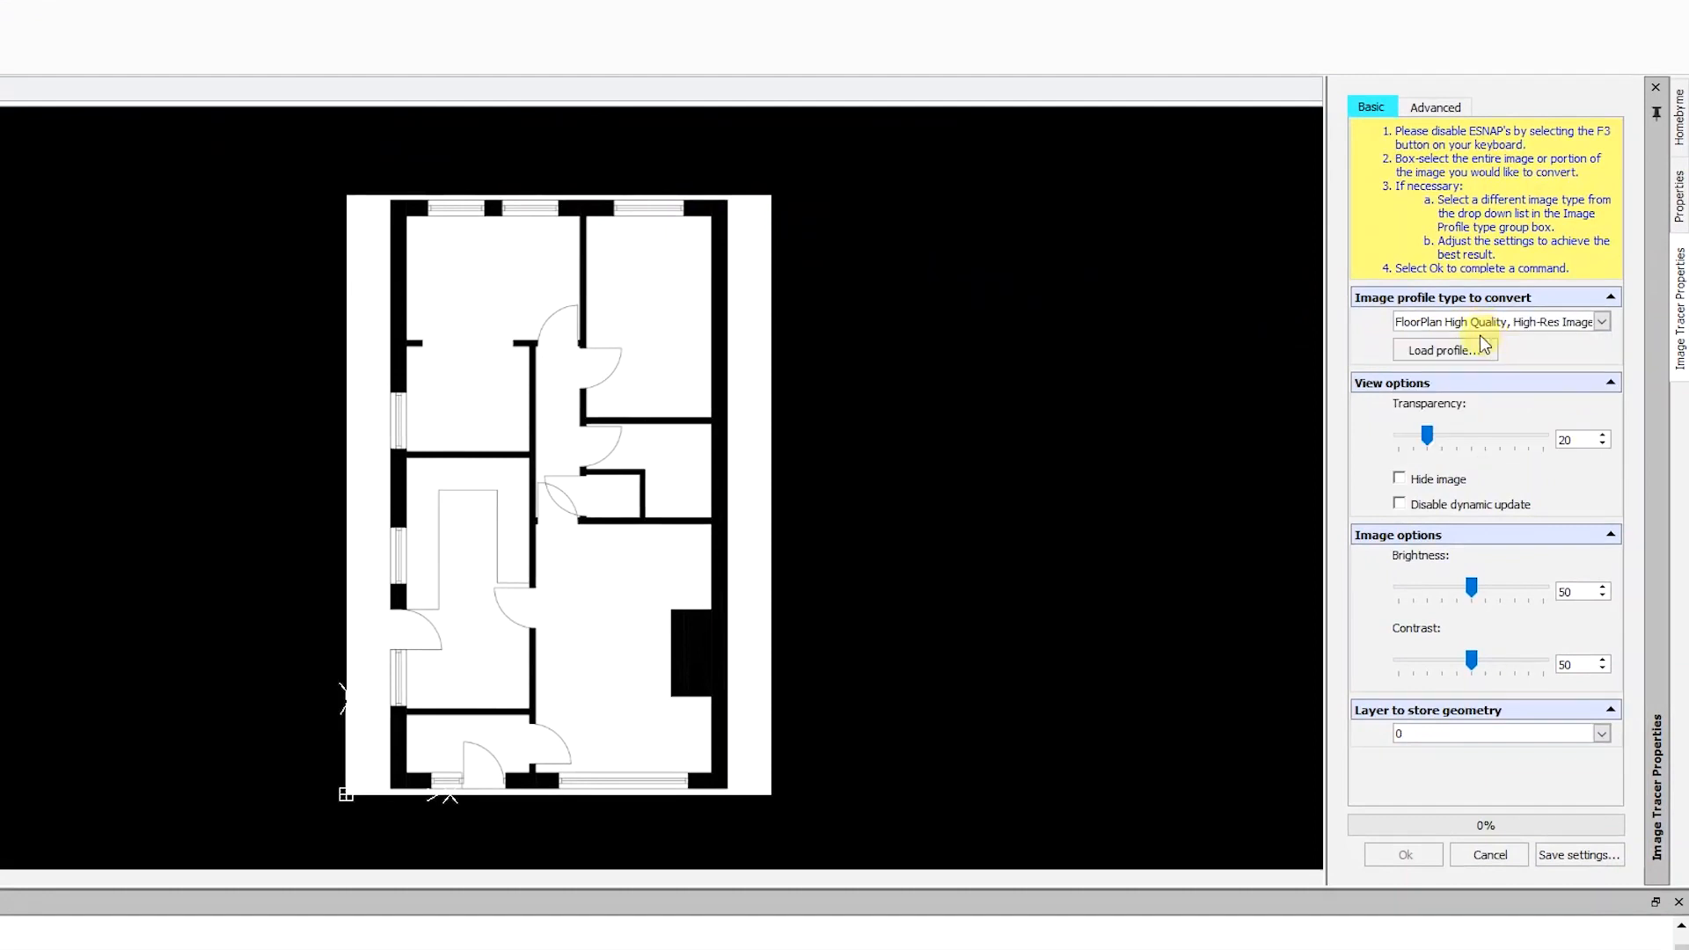
mouse_move(938, 181)
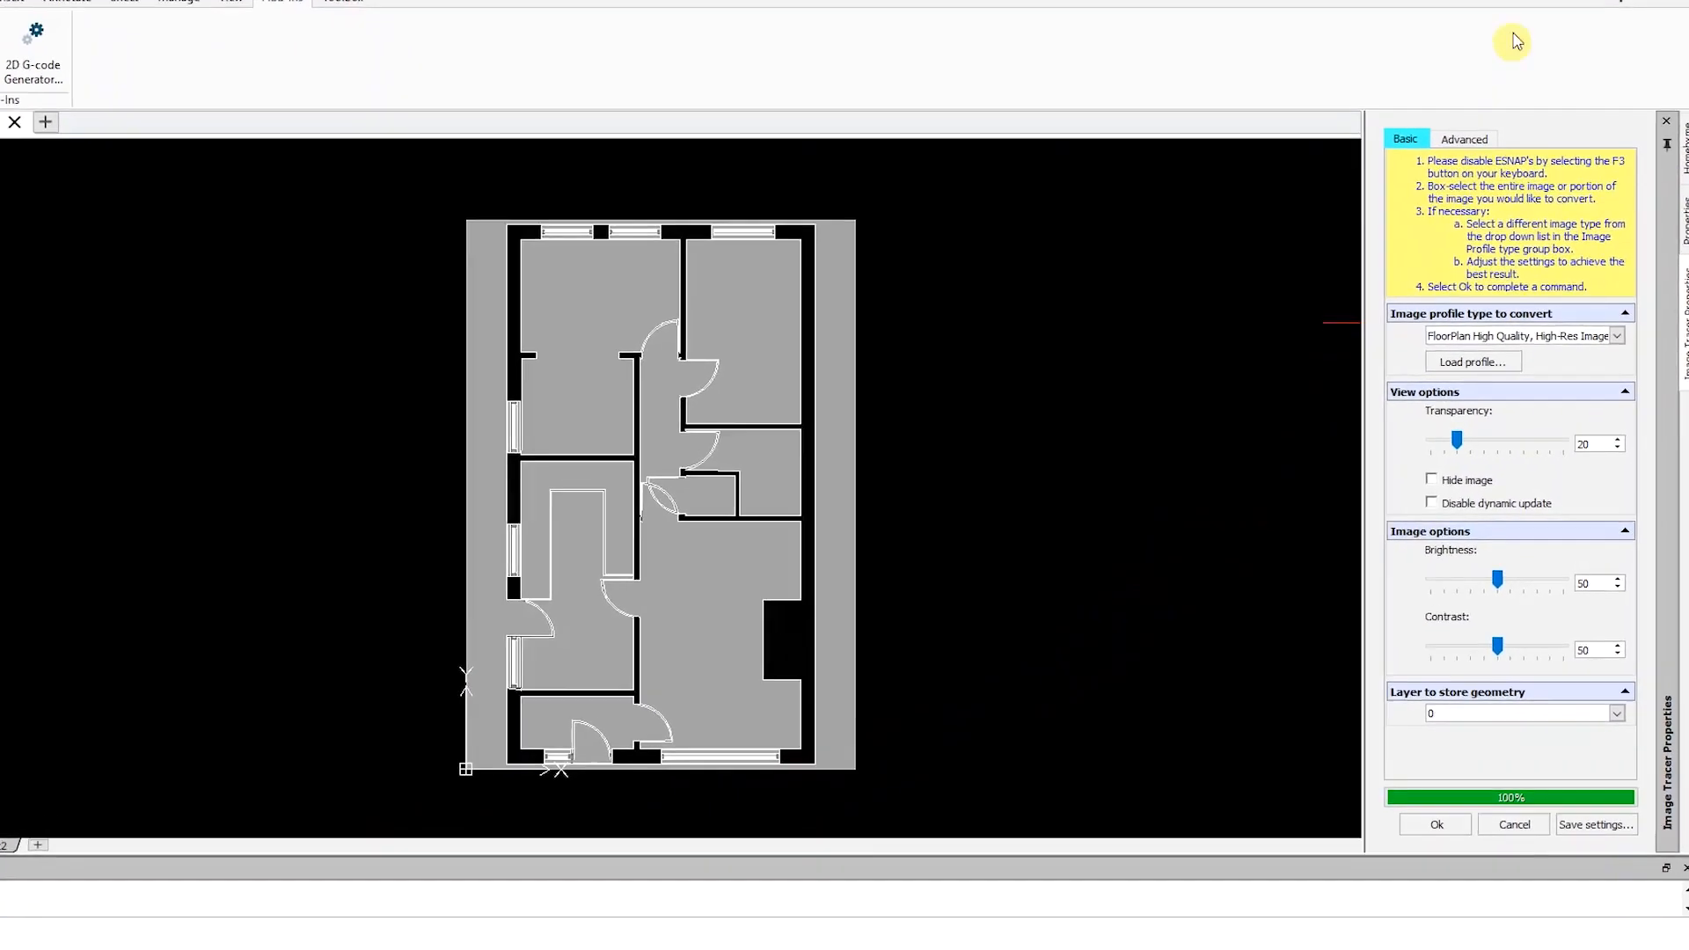
left_click(1462, 138)
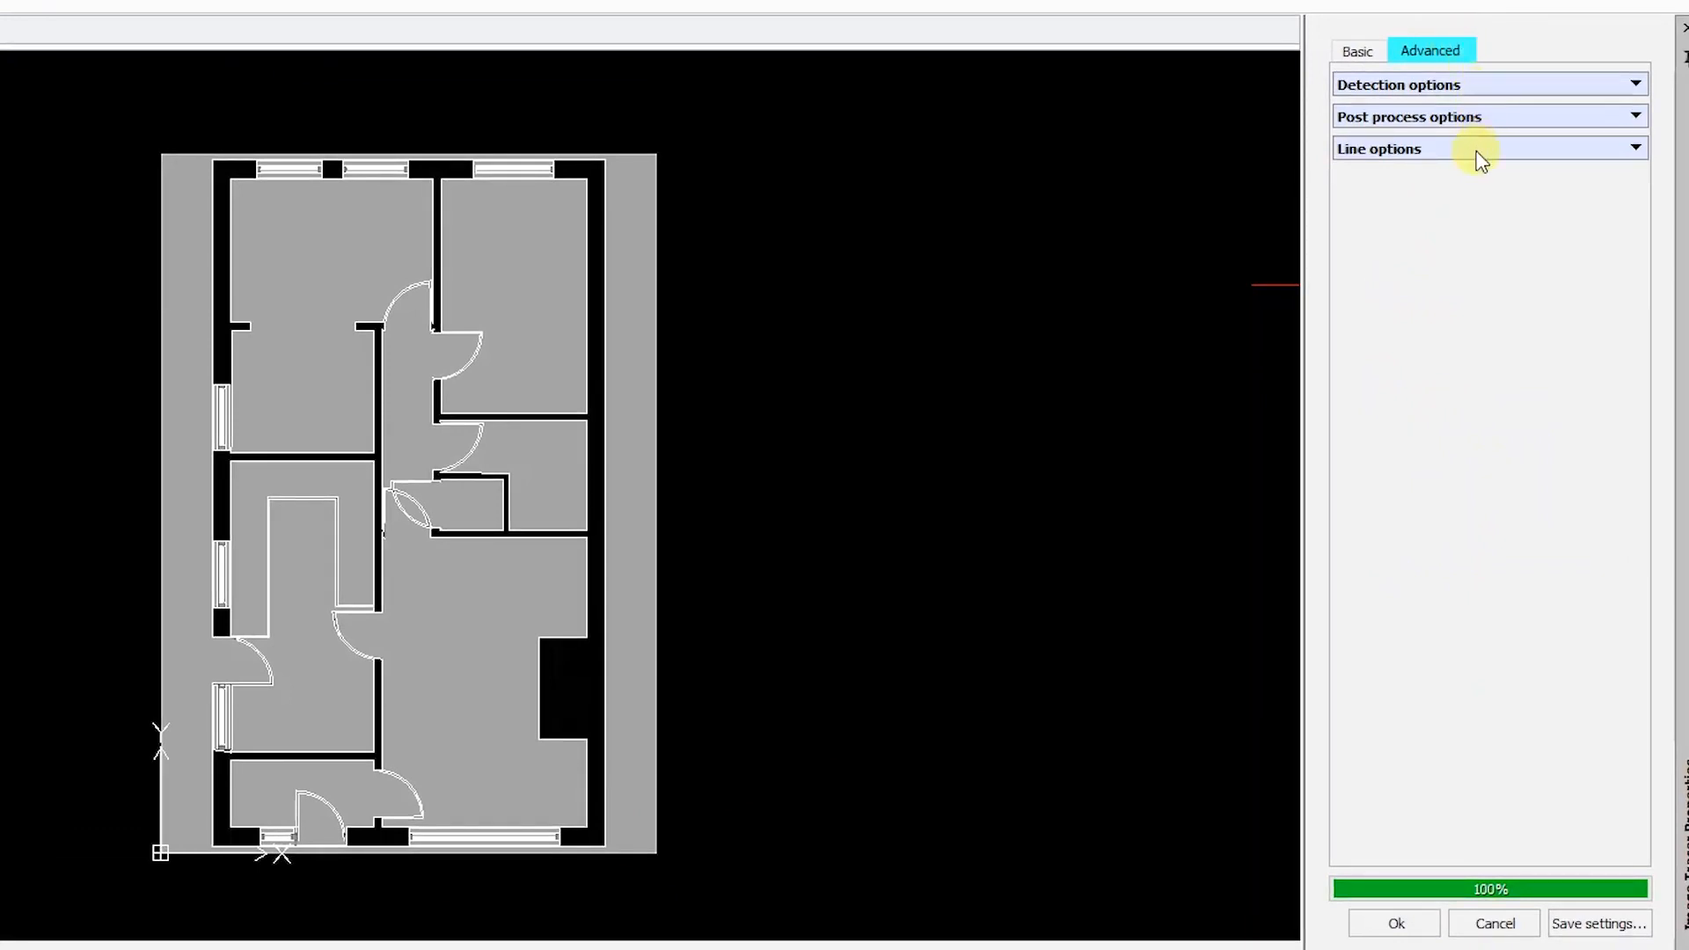
Step: Set line options to Show as single lines and accept the floor plan conversion
left_click(1488, 148)
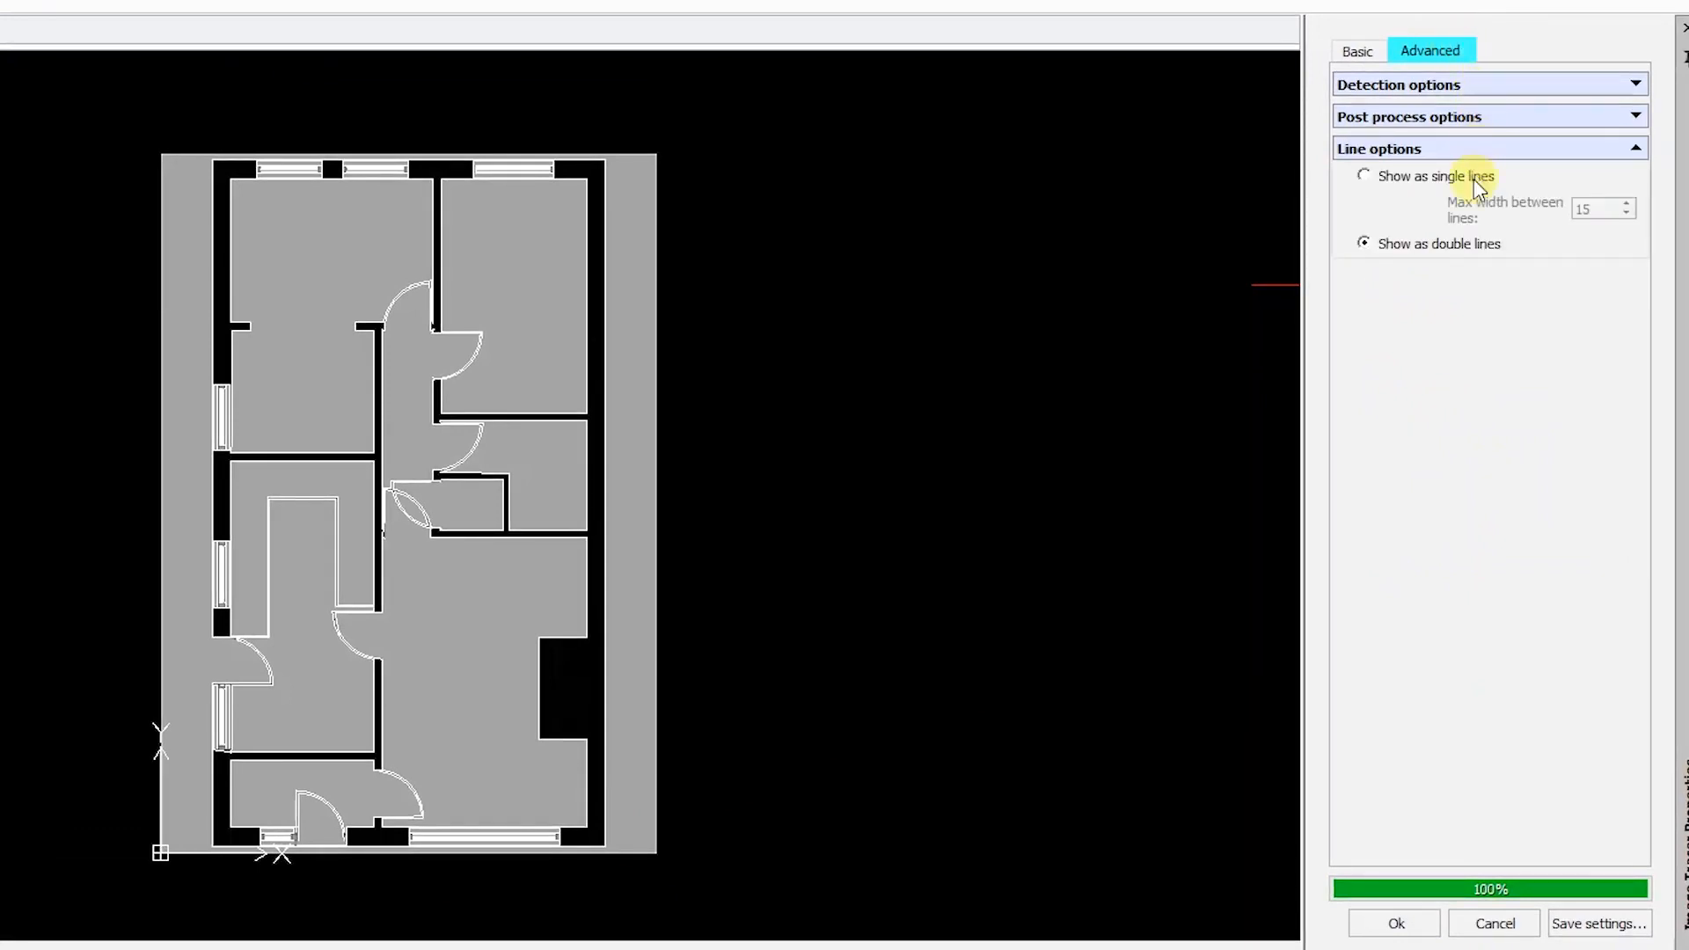
left_click(1361, 176)
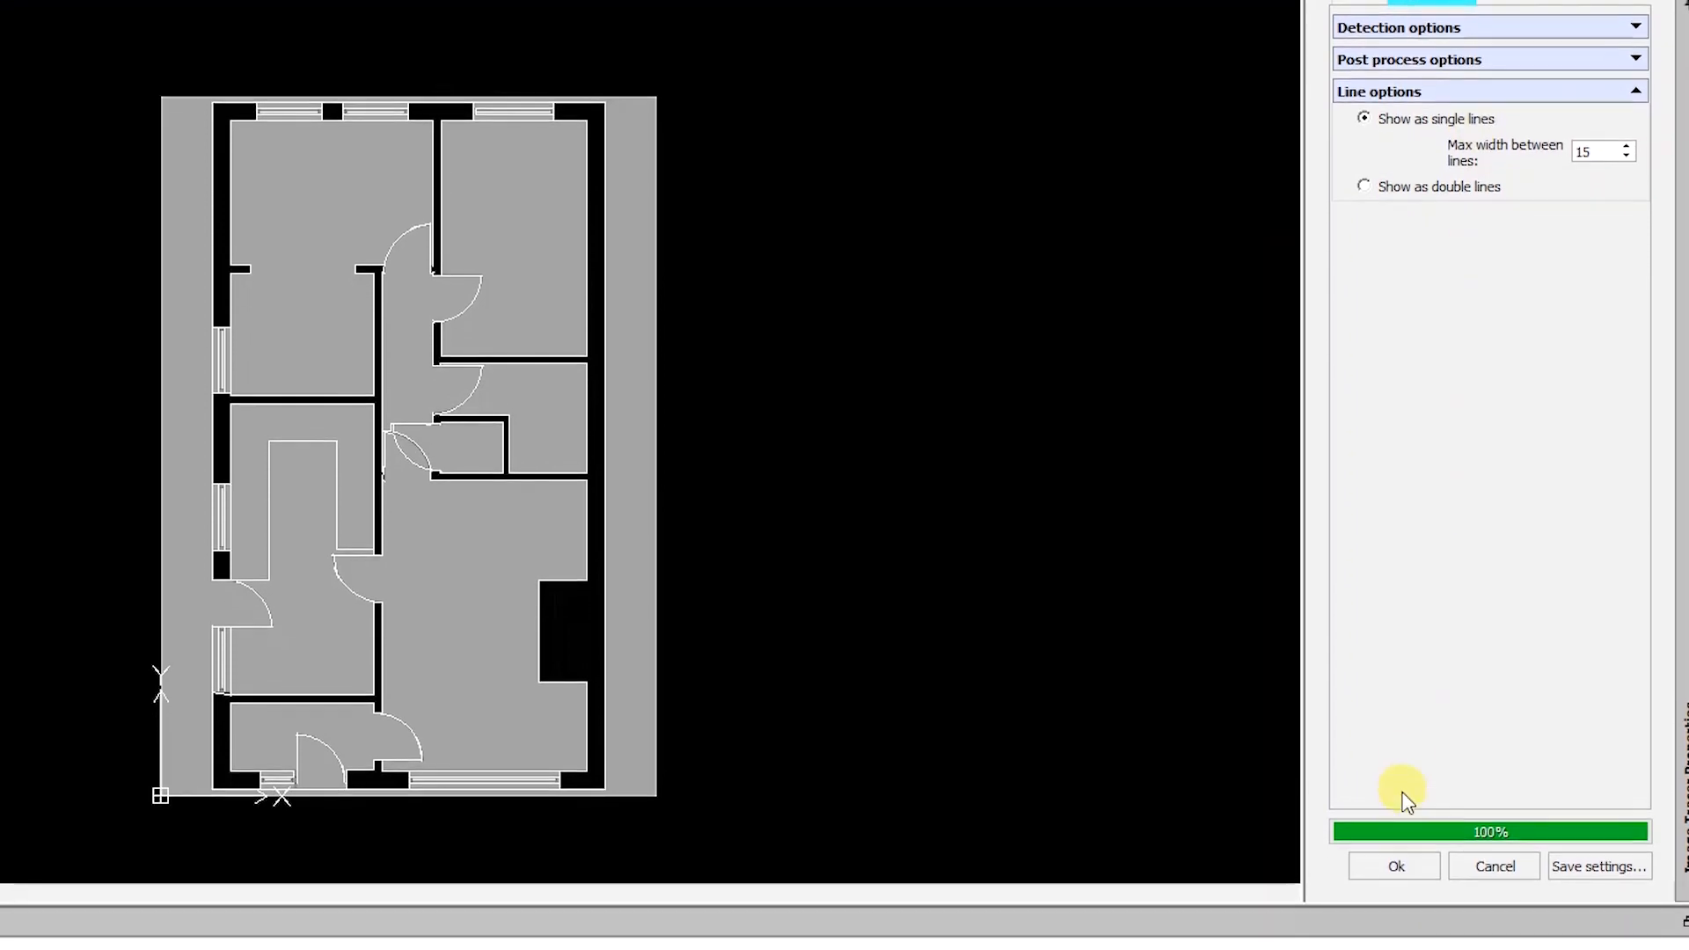
left_click(1393, 865)
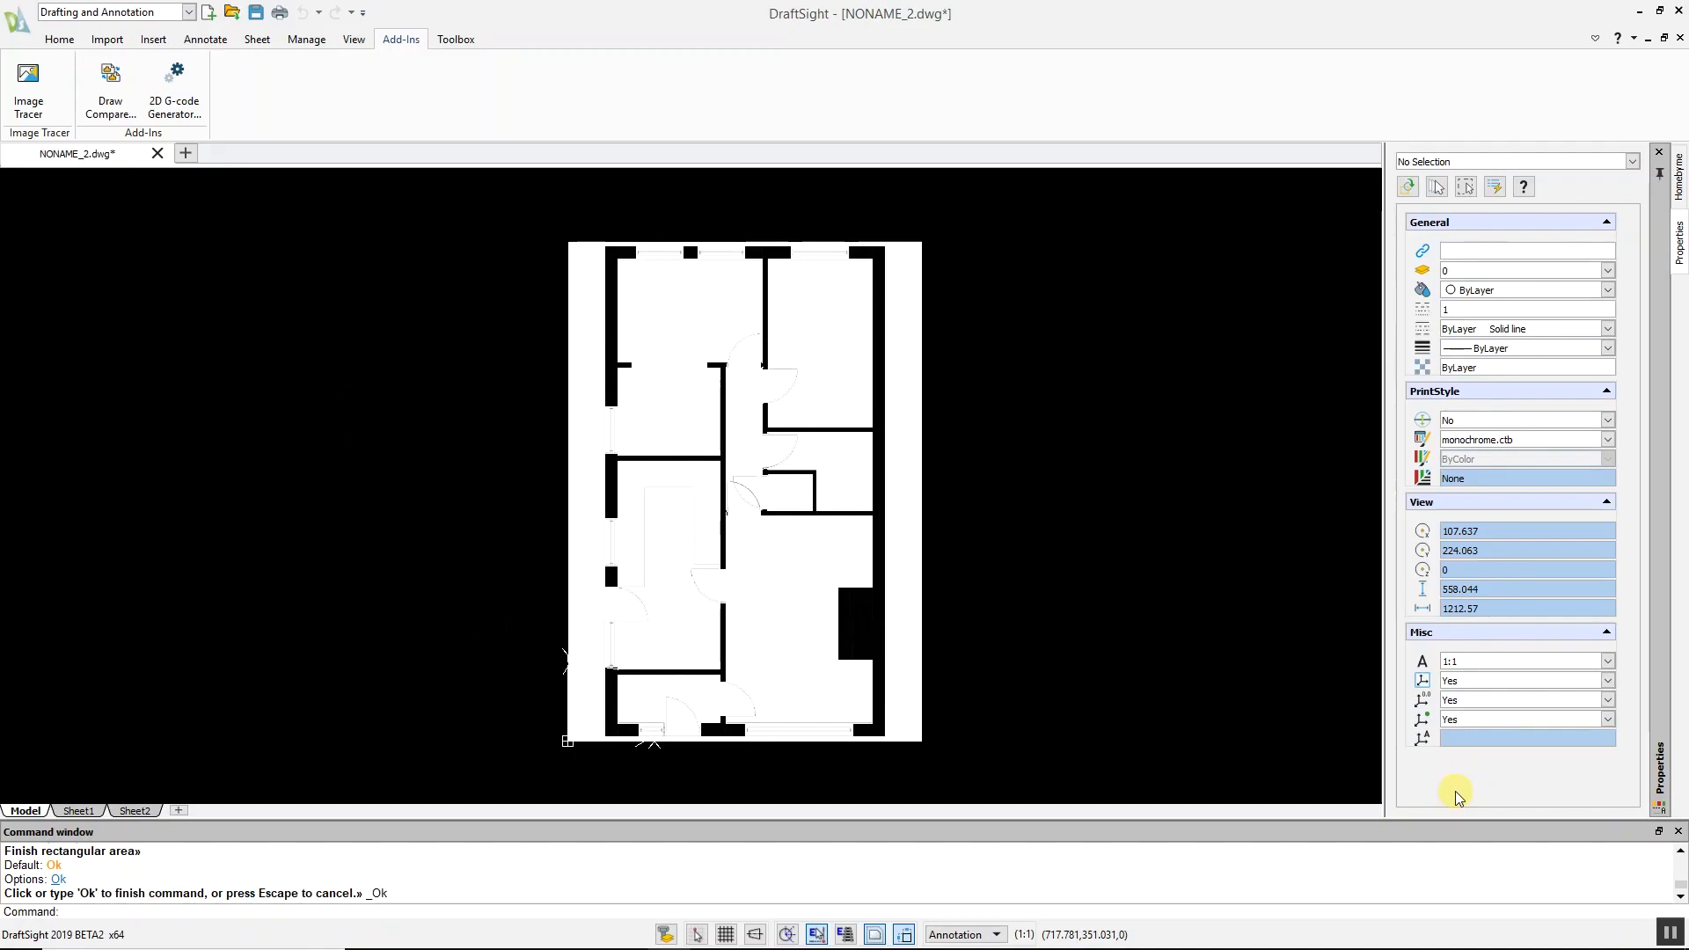
Step: Switch to the drawing holding the Dassault Systèmes logo and show the Add-Ins features
left_click(737, 490)
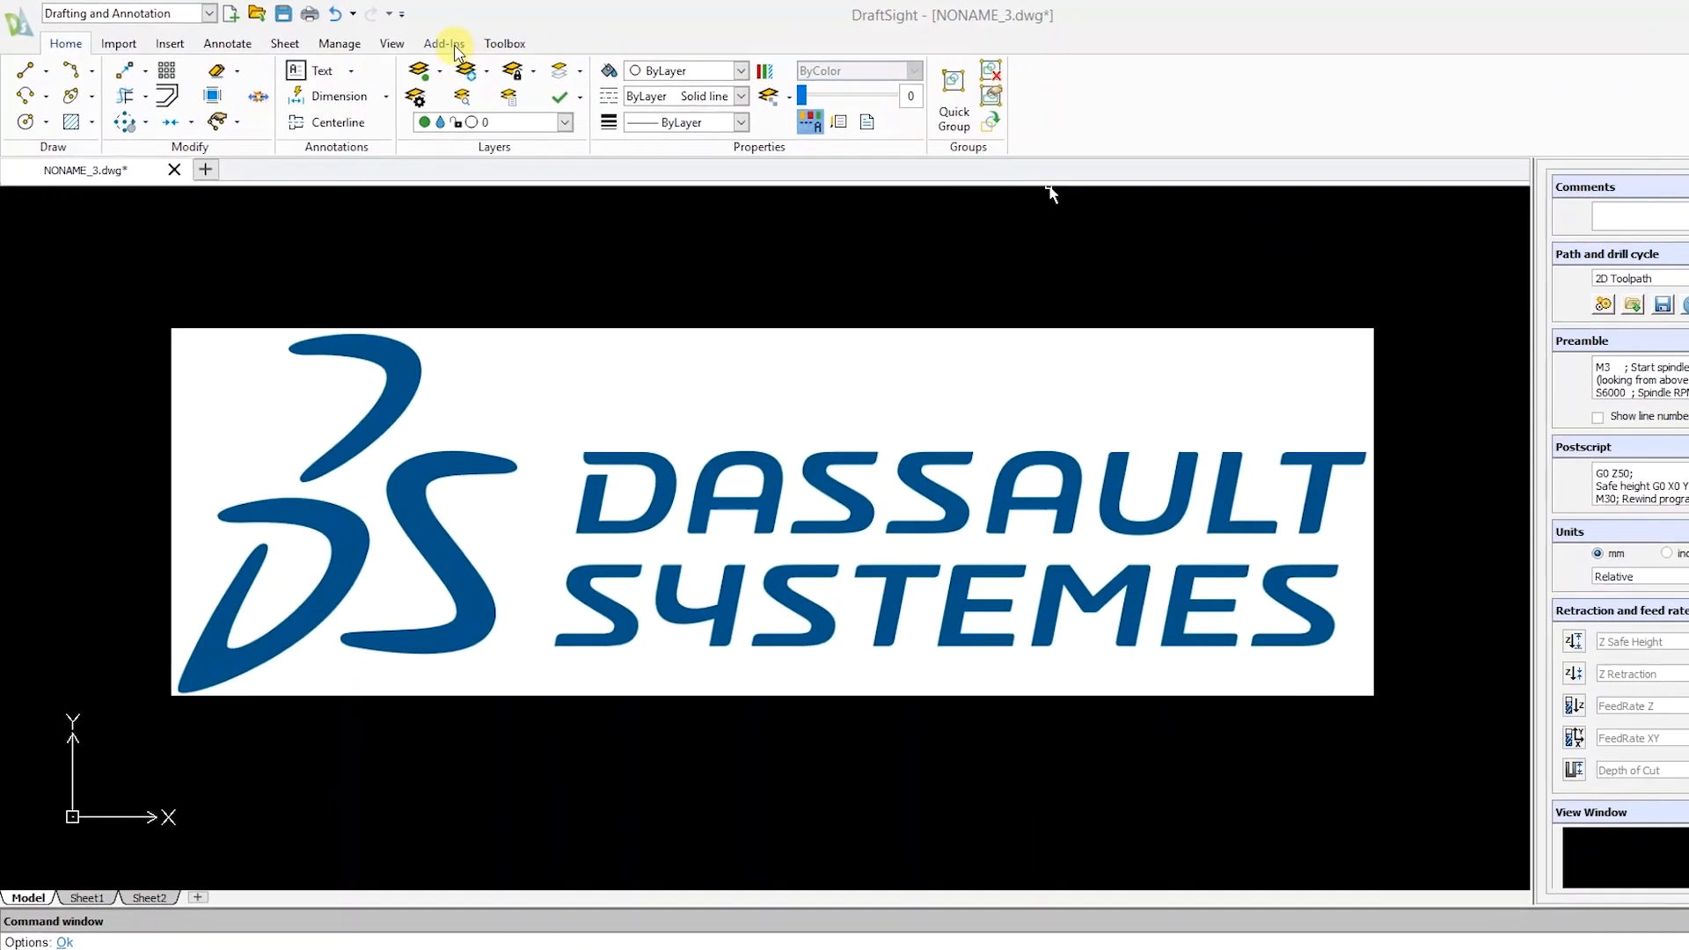
left_click(443, 42)
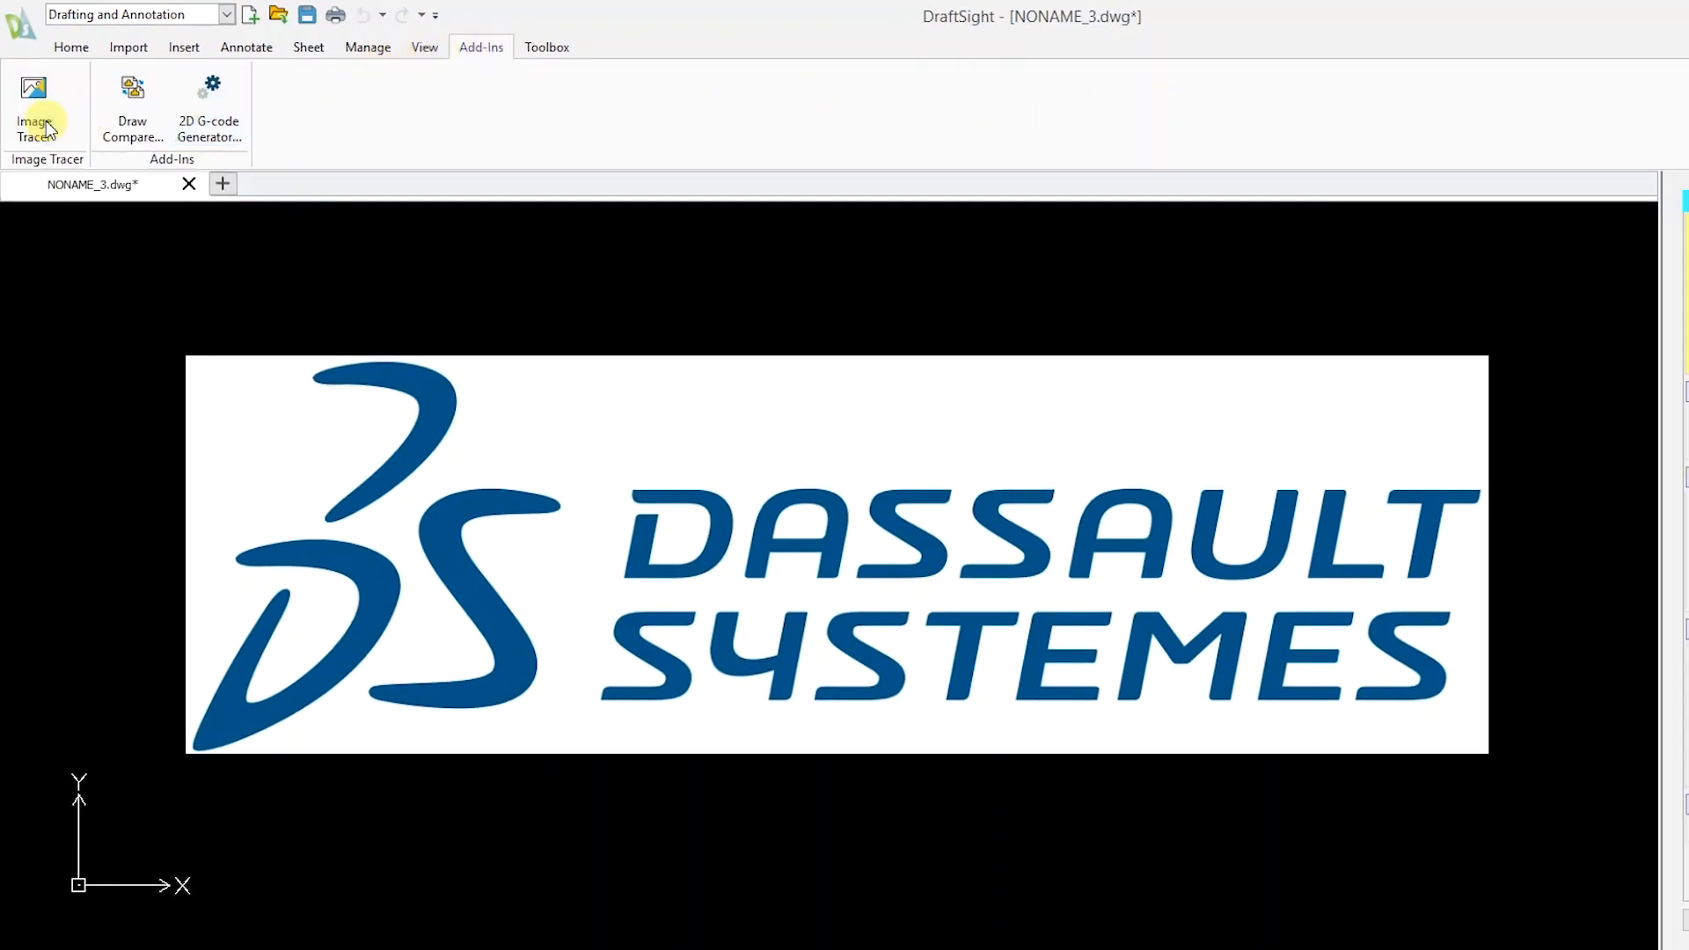
Step: Start Image Tracer on the logo and choose the Logo profile
left_click(46, 102)
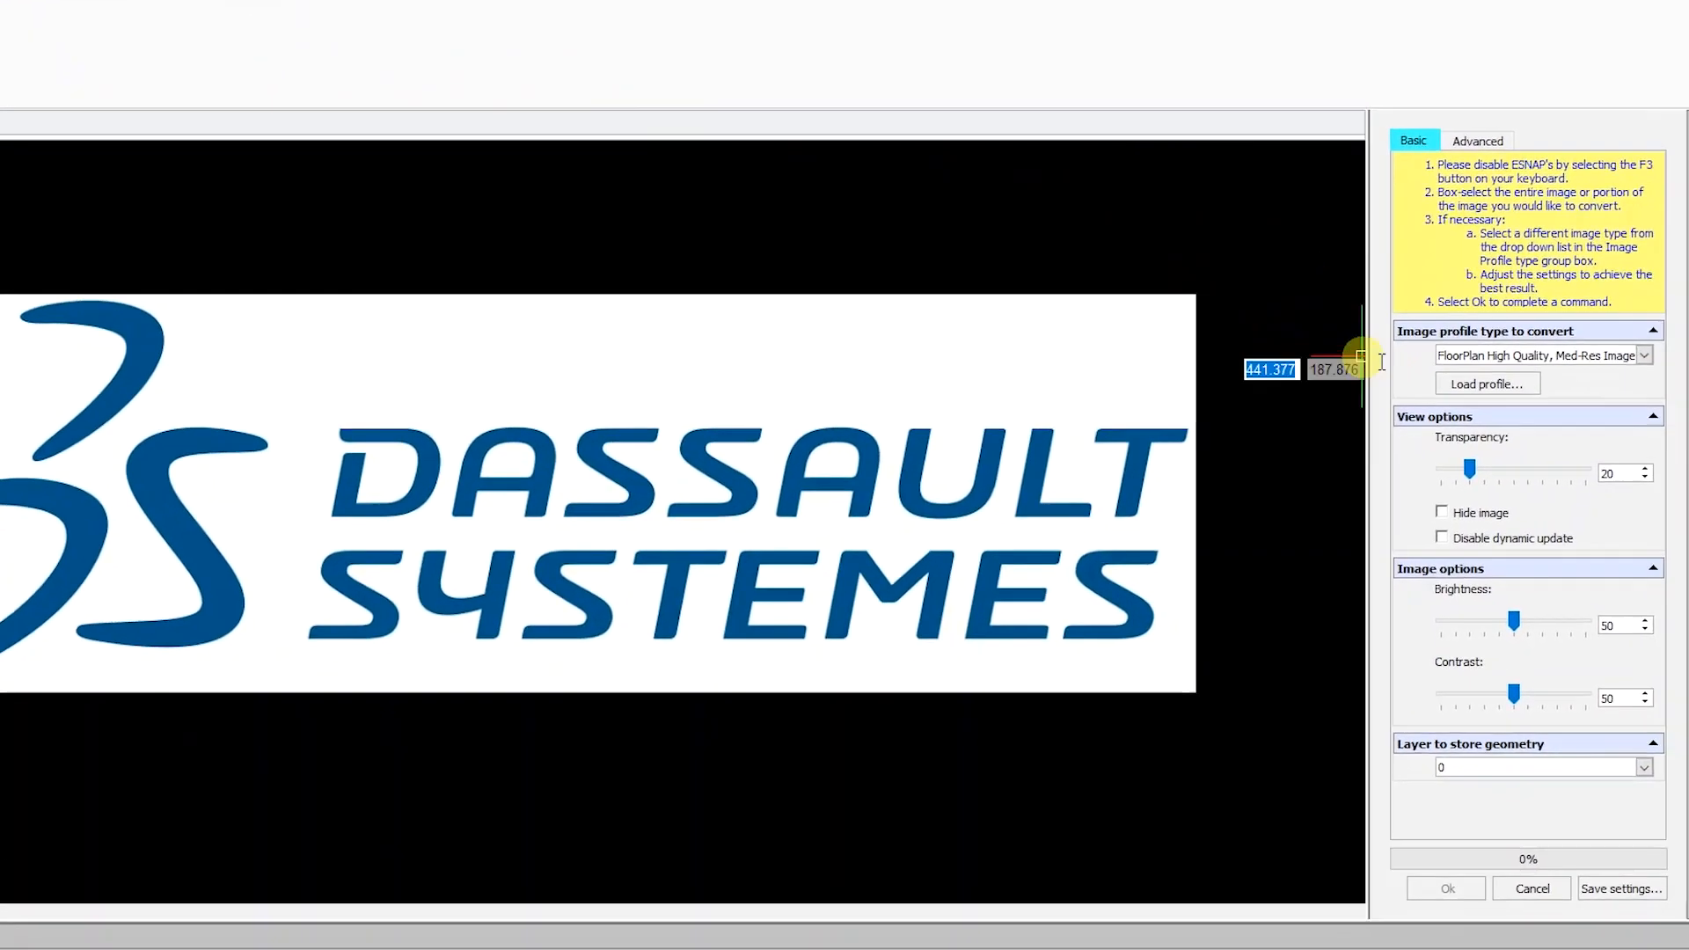
left_click(1643, 353)
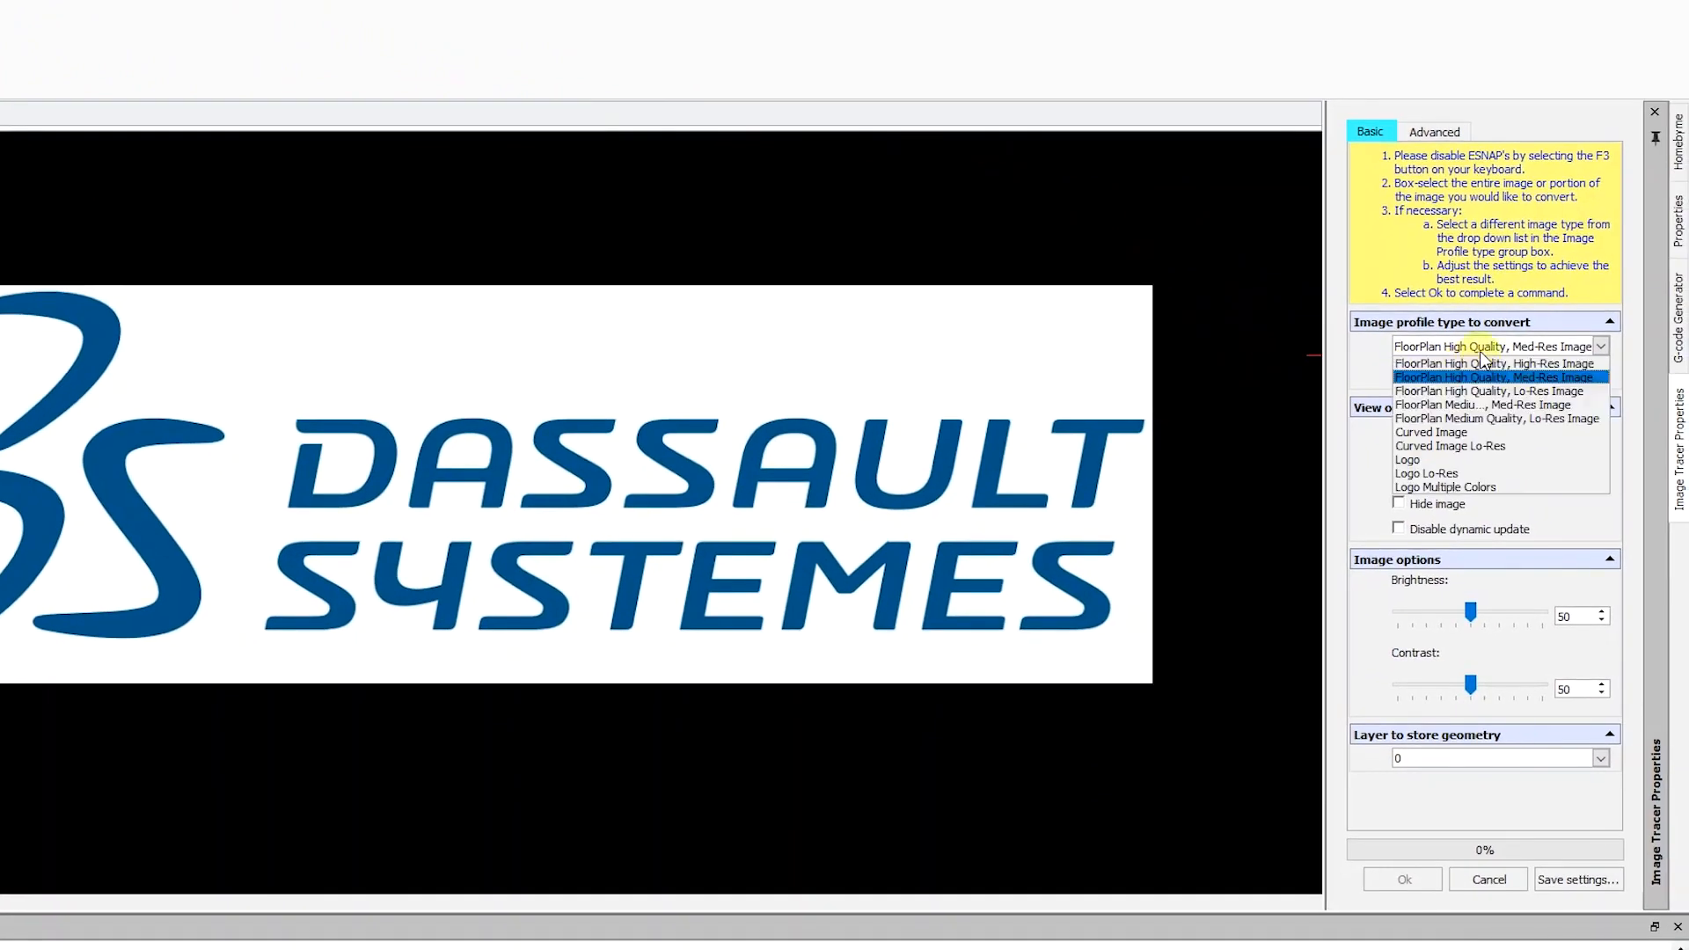
left_click(1407, 459)
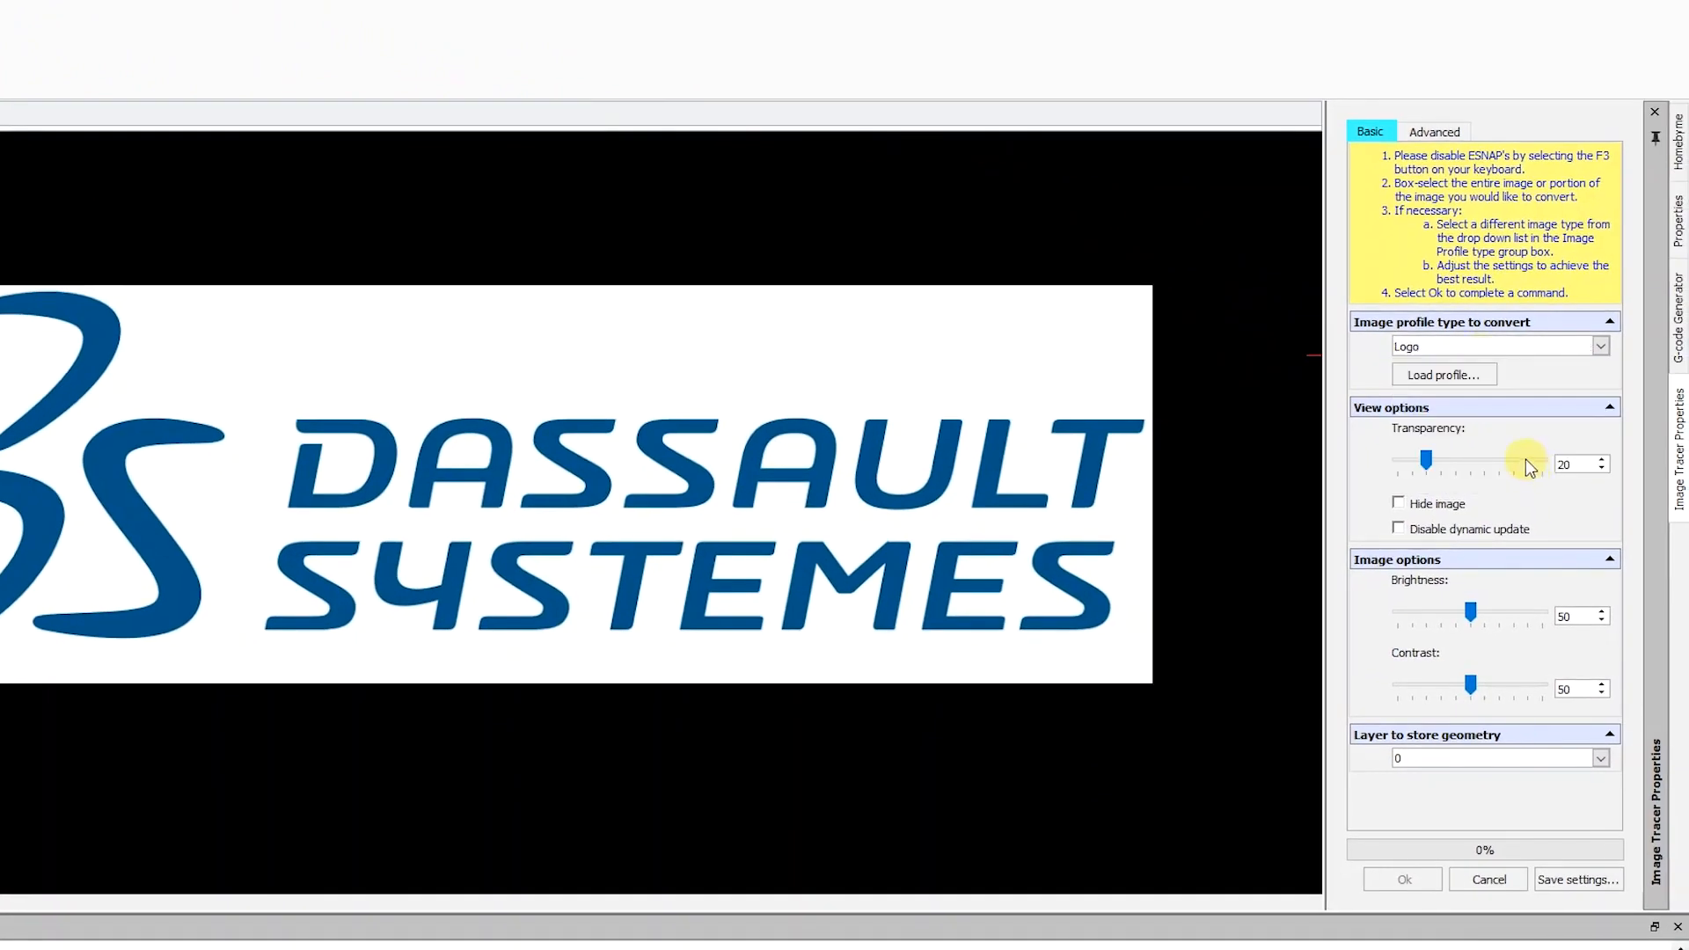
mouse_move(1528, 463)
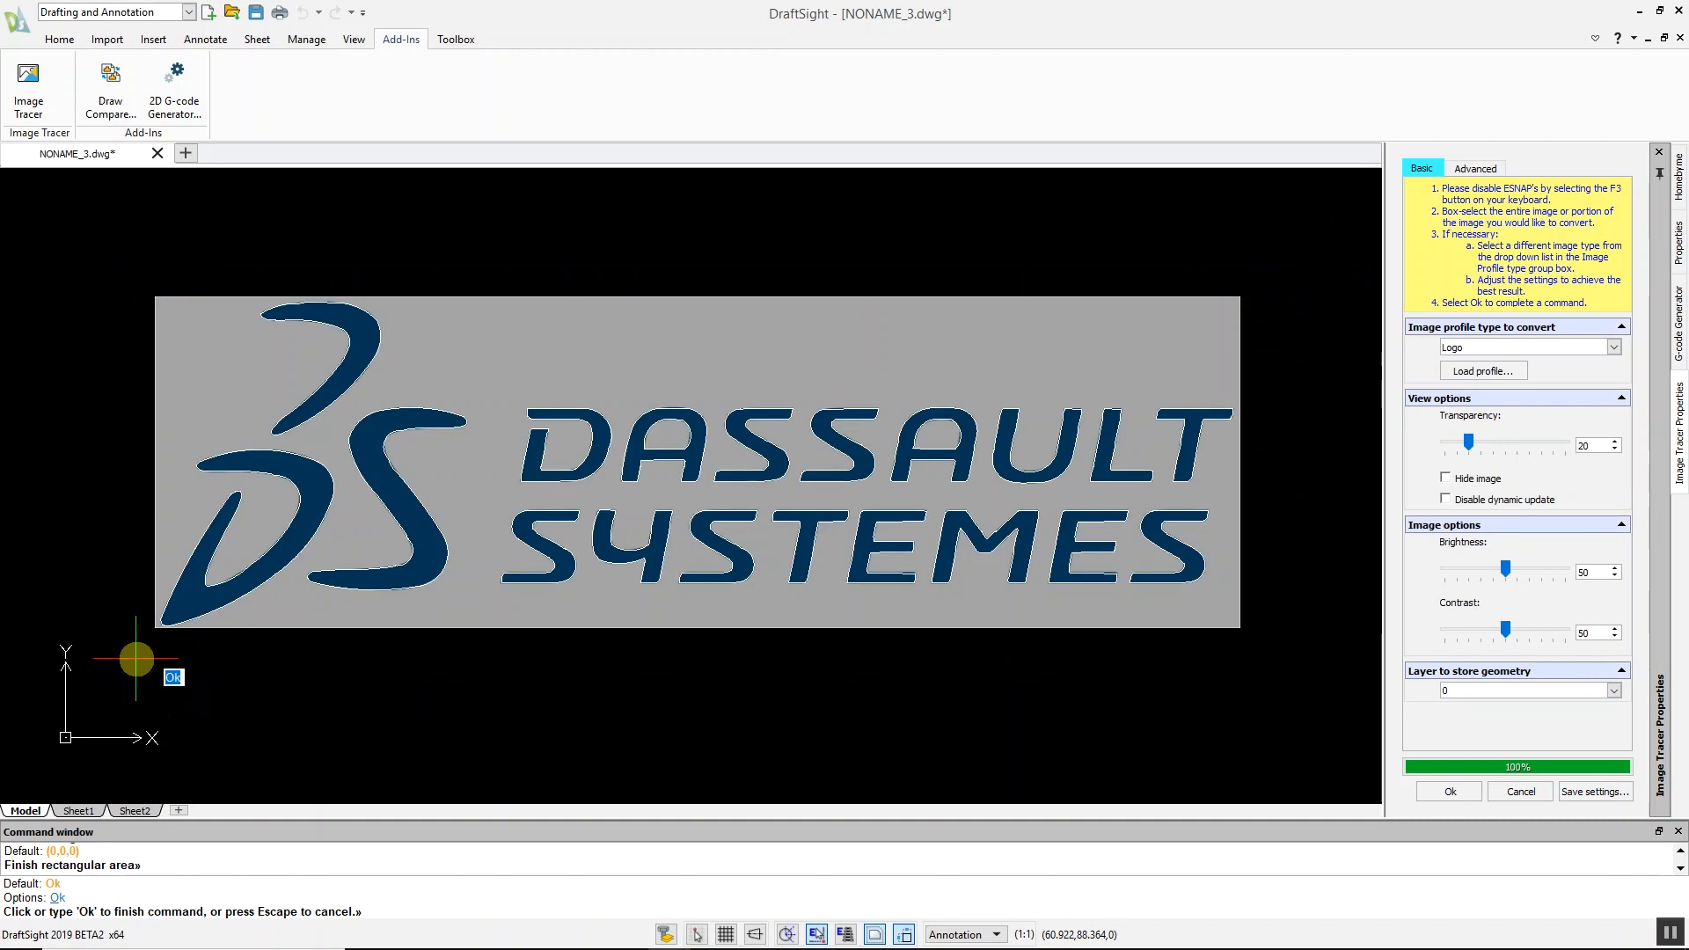
mouse_move(1289, 459)
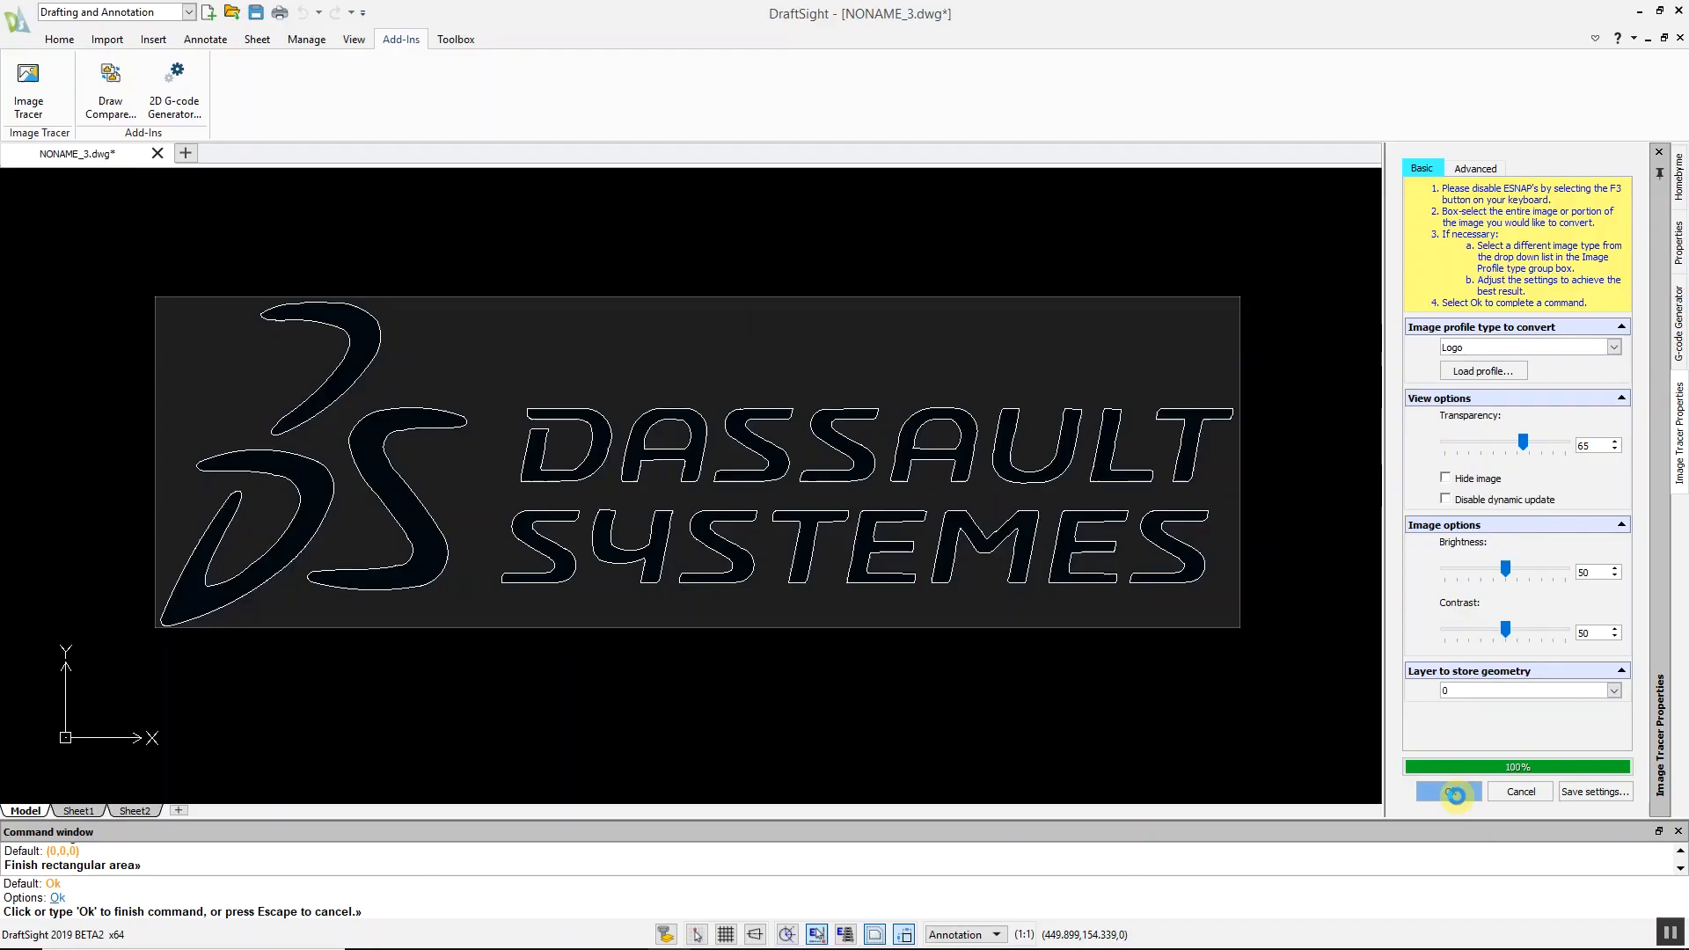
Step: Accept the logo conversion with Ok
left_click(1444, 789)
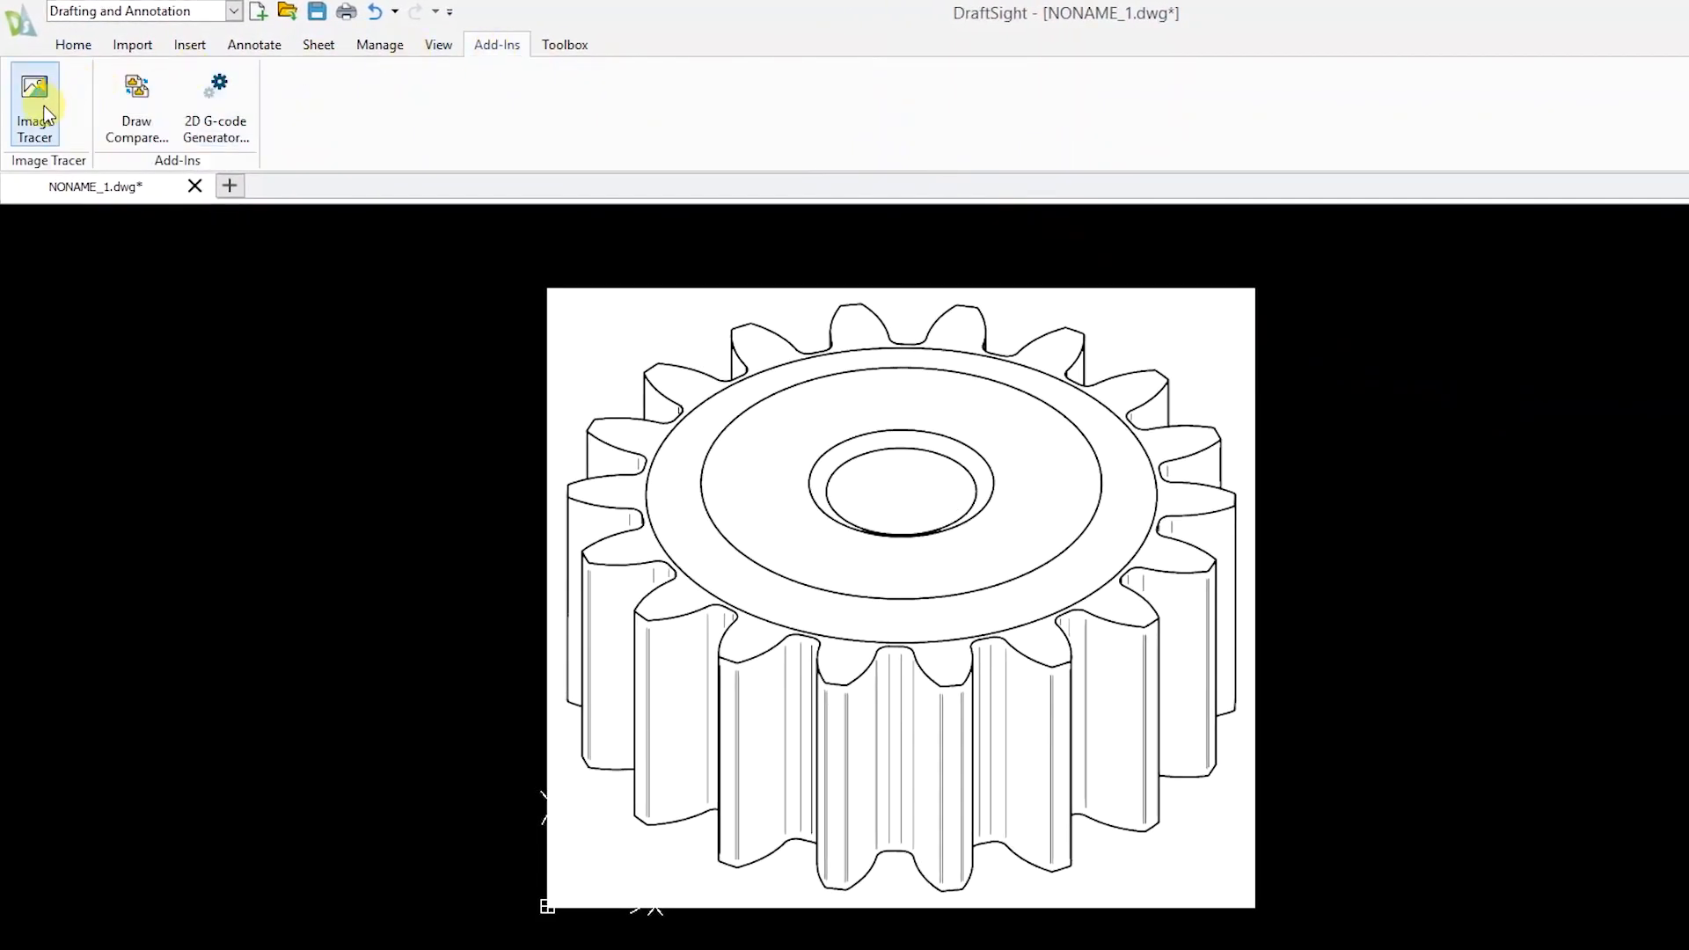
Step: Start Image Tracer with the Curved Image profile and box-select the gear image
left_click(35, 106)
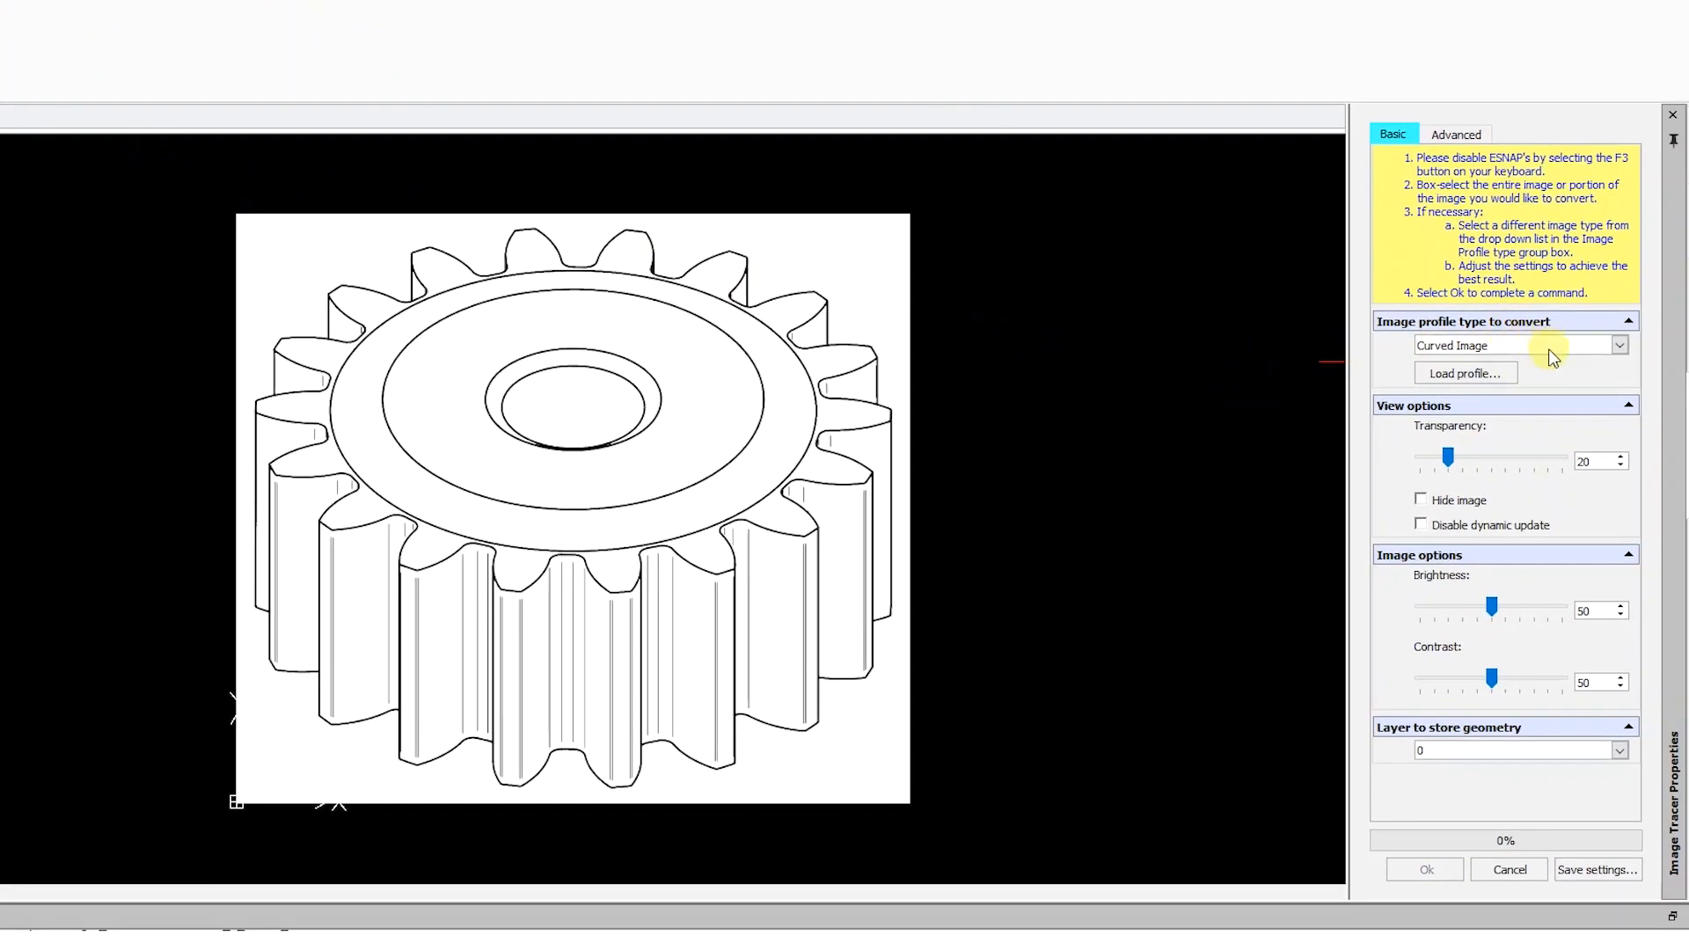
left_click(1618, 344)
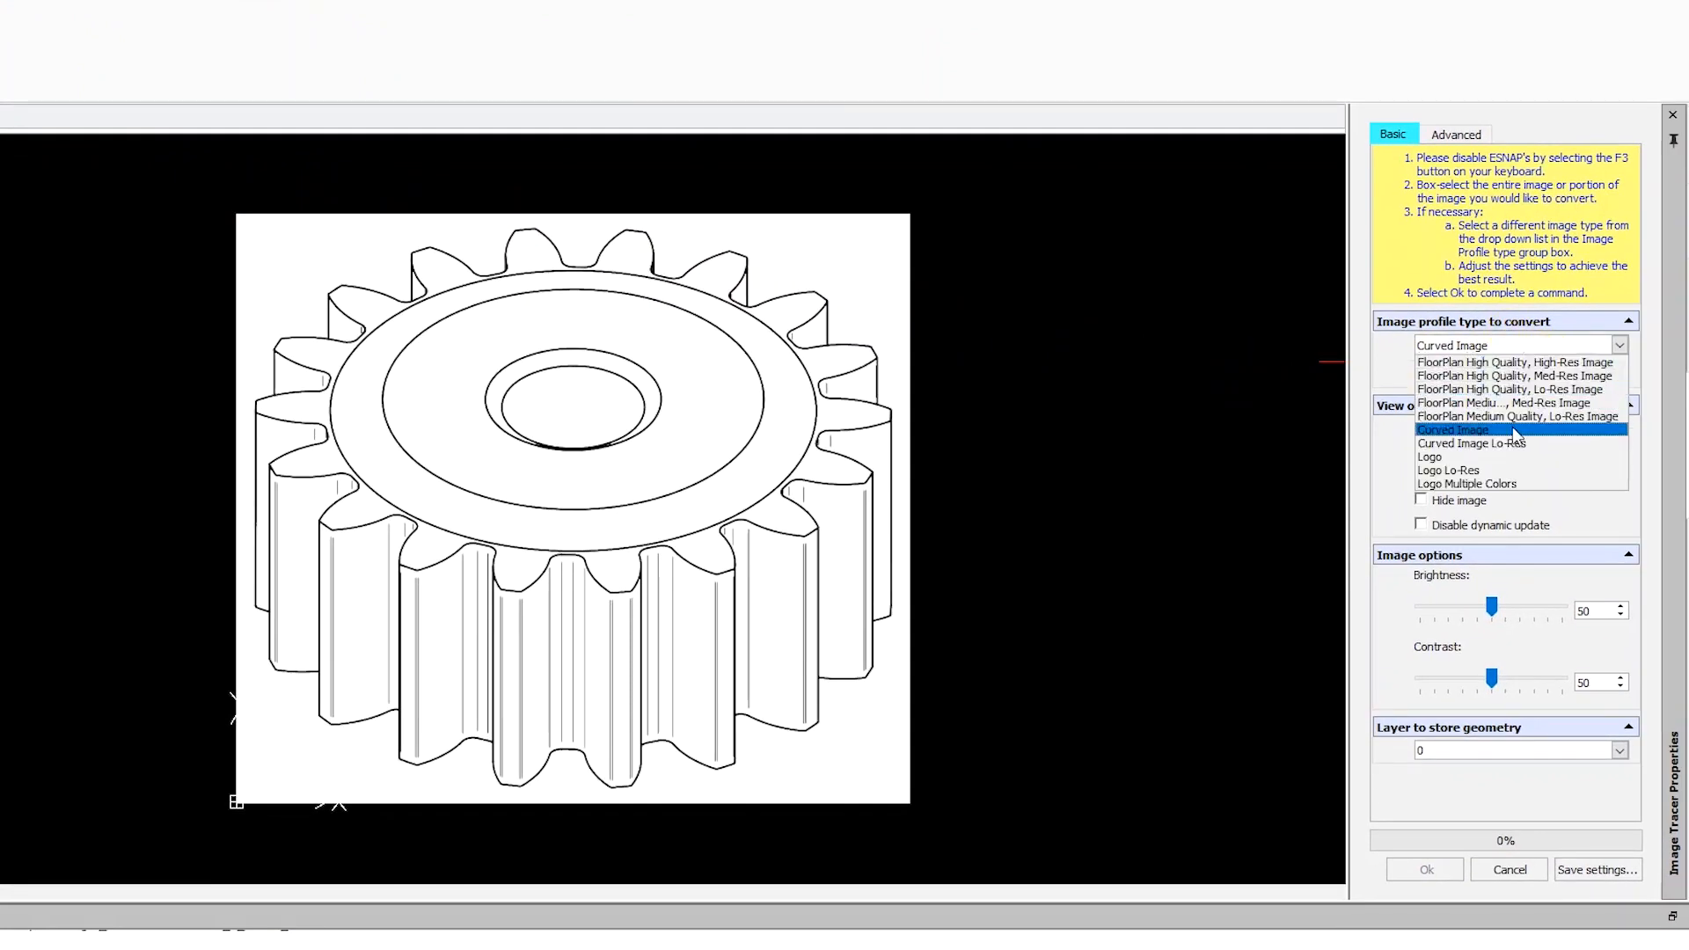
left_click(1453, 429)
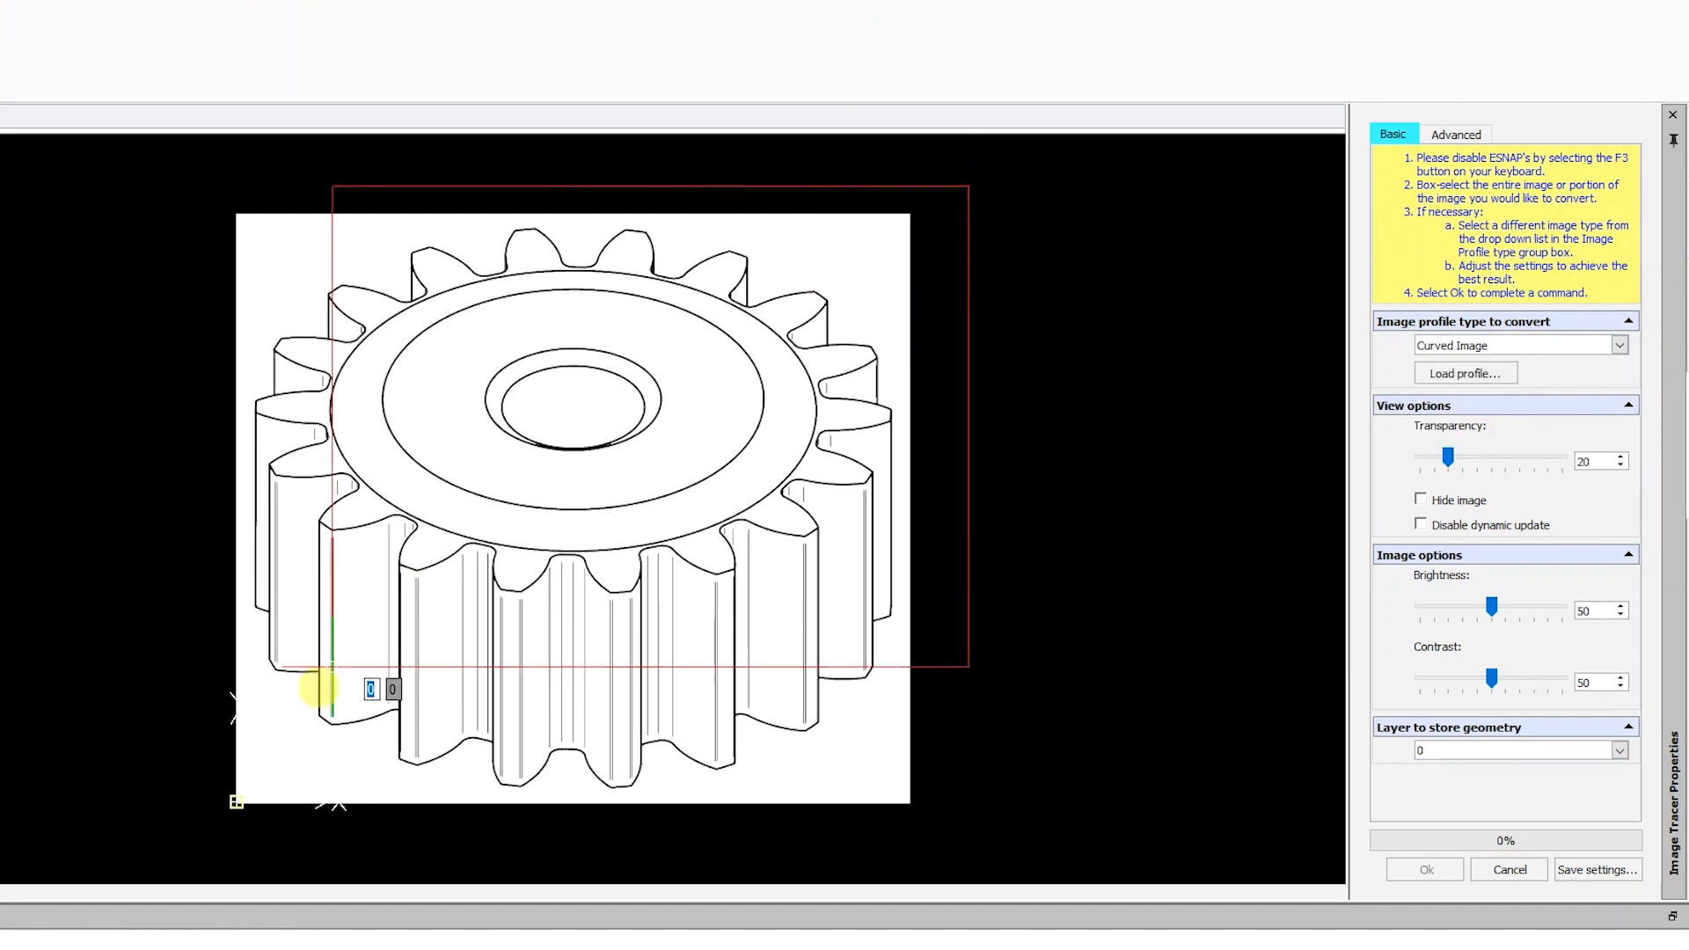
left_click(1425, 869)
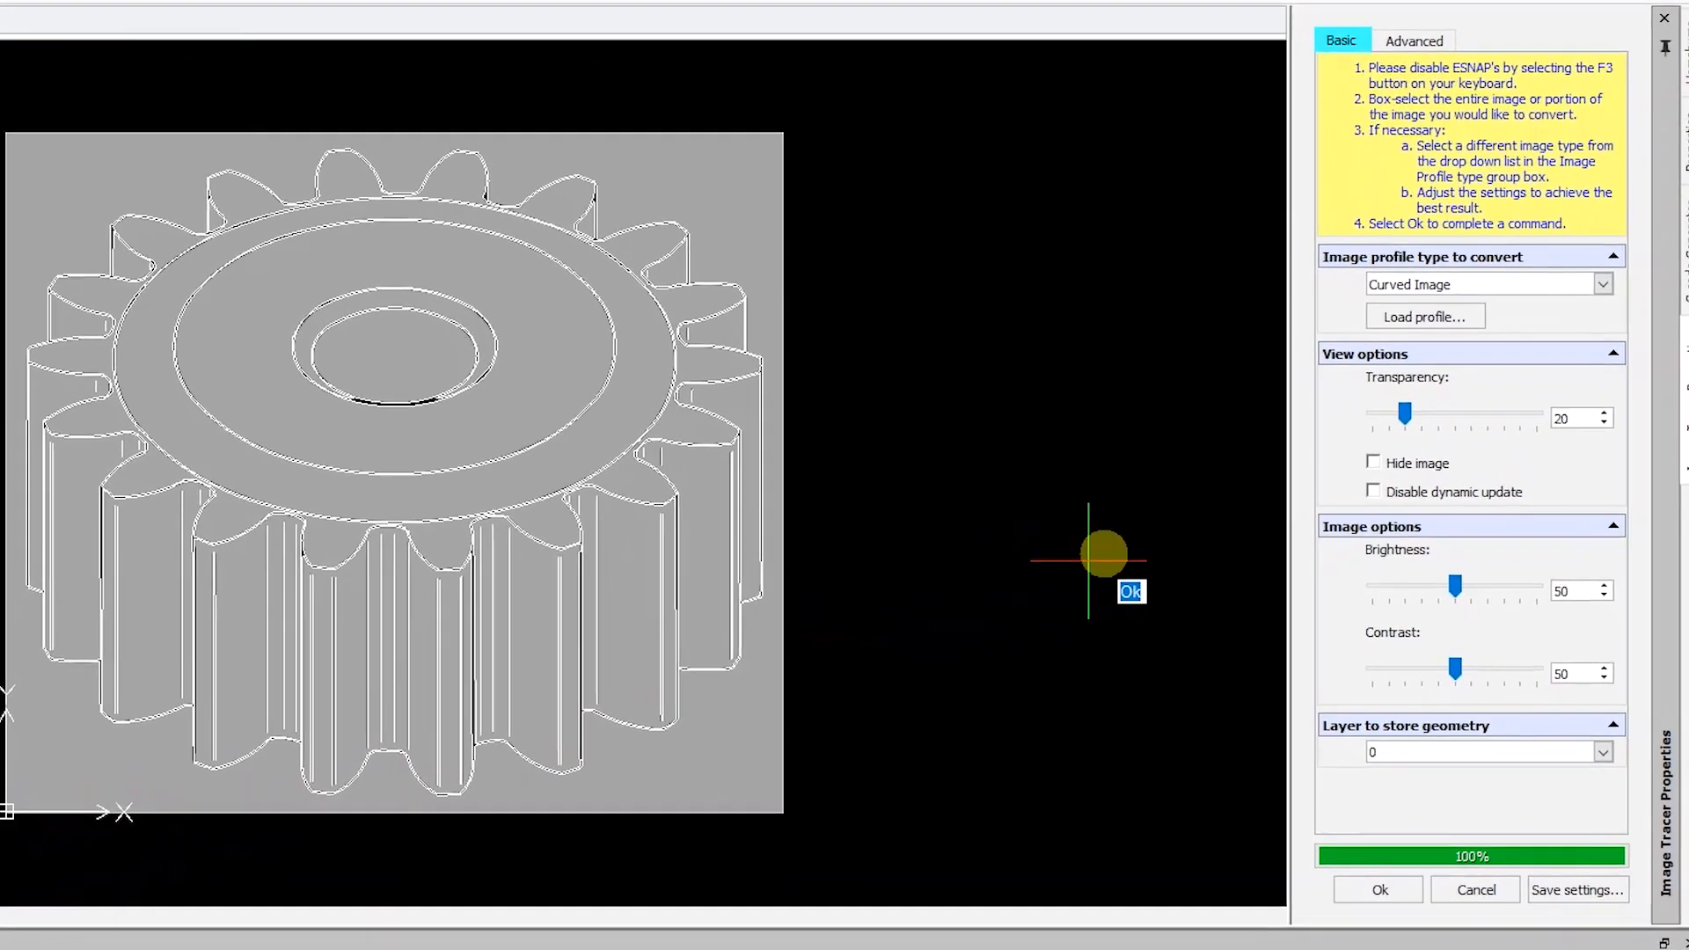
Step: Hide the source image to preview the traced lines, then accept the gear conversion
left_click(1374, 463)
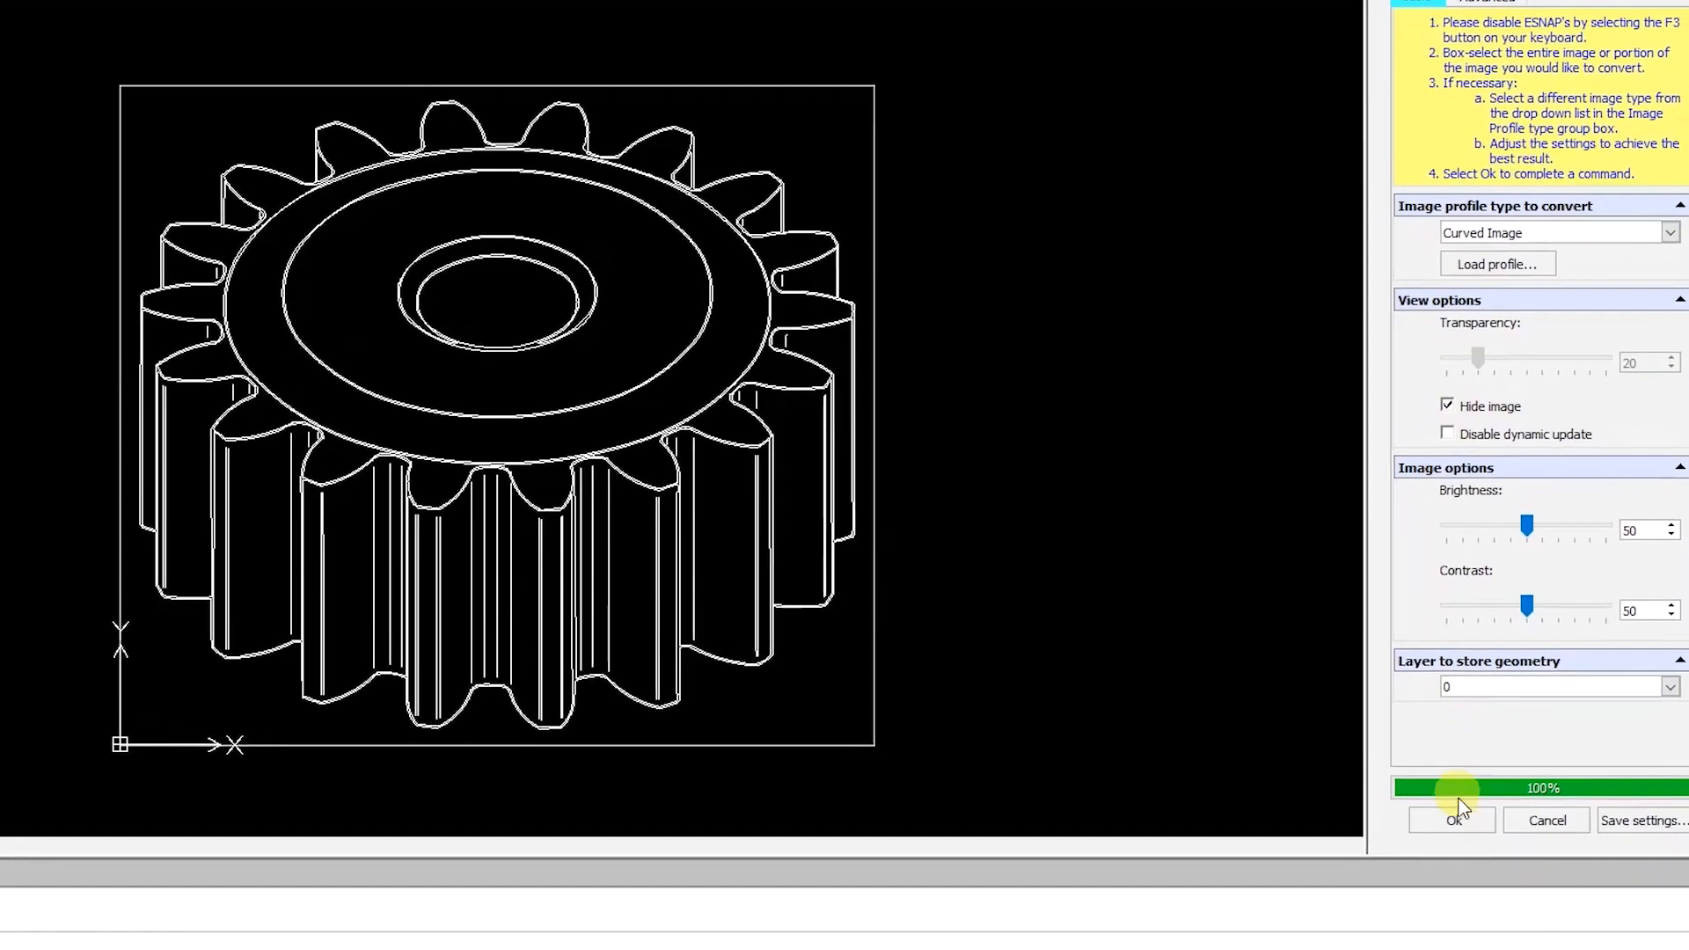
left_click(1452, 820)
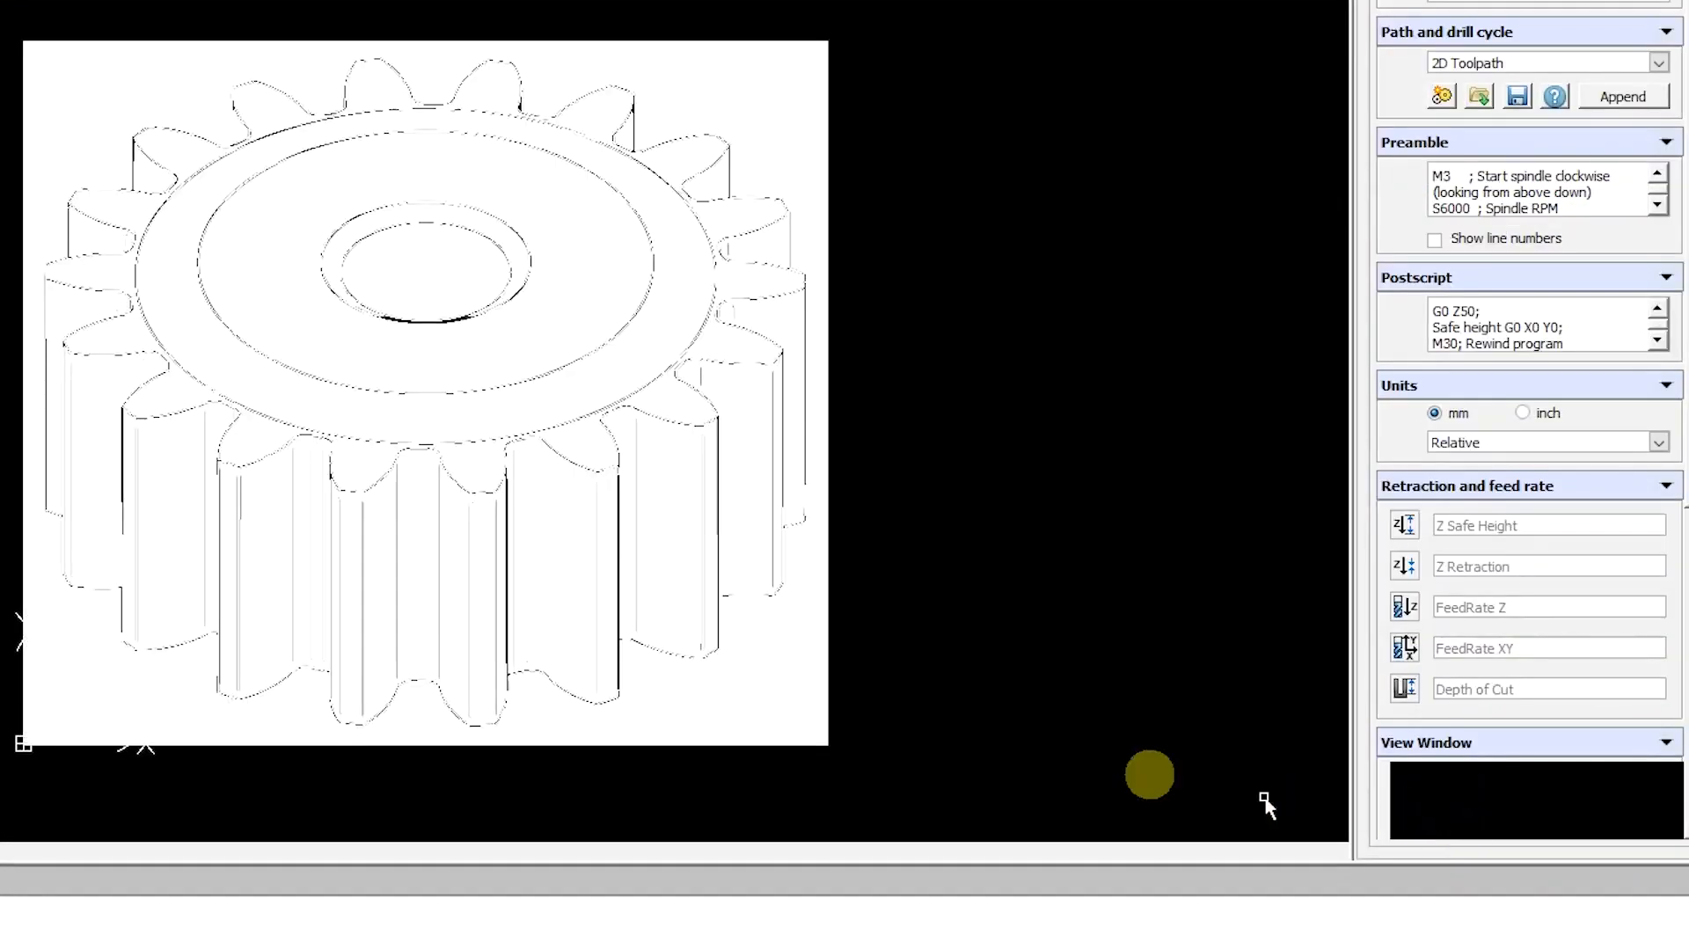